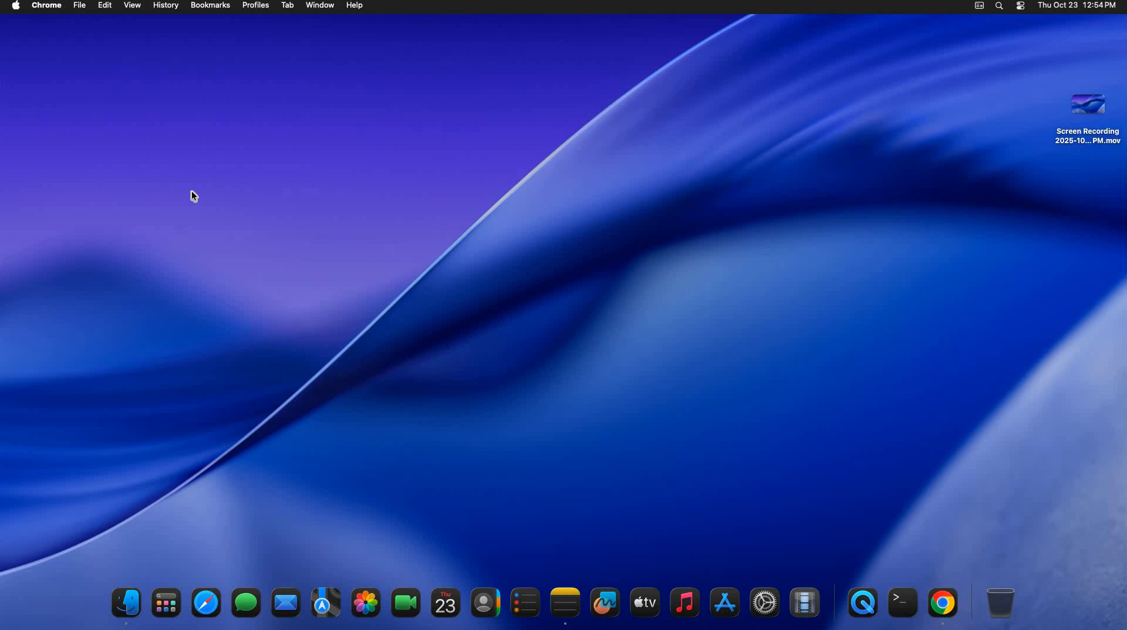
pyautogui.moveTo(947, 613)
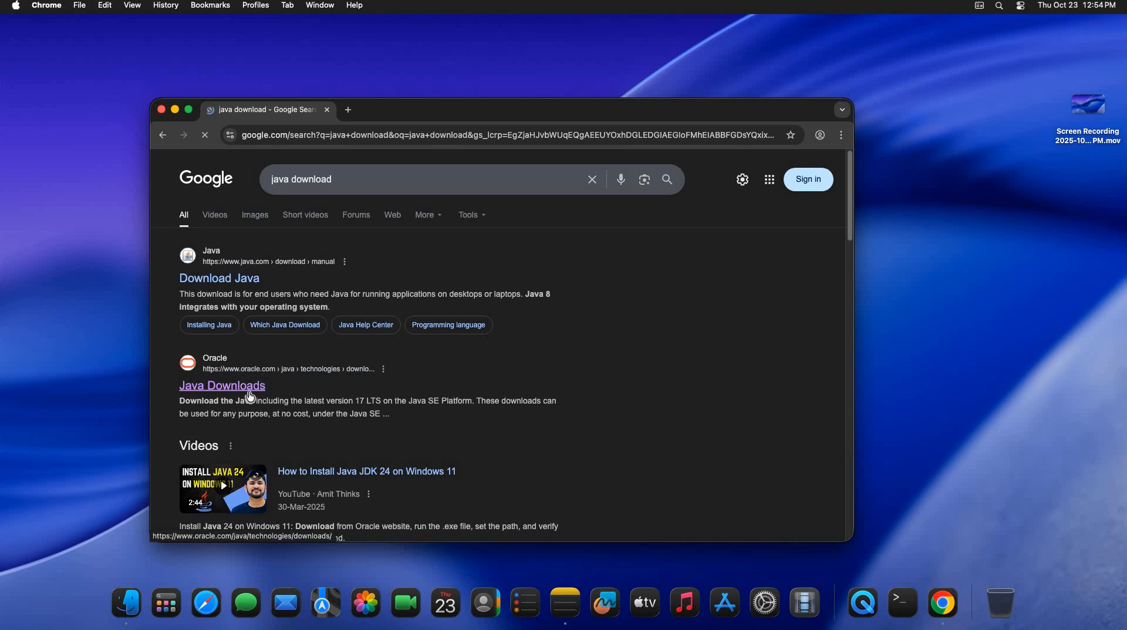
# Follow the Oracle 'Java Downloads' link in Google's 'java download' results.
pyautogui.click(222, 385)
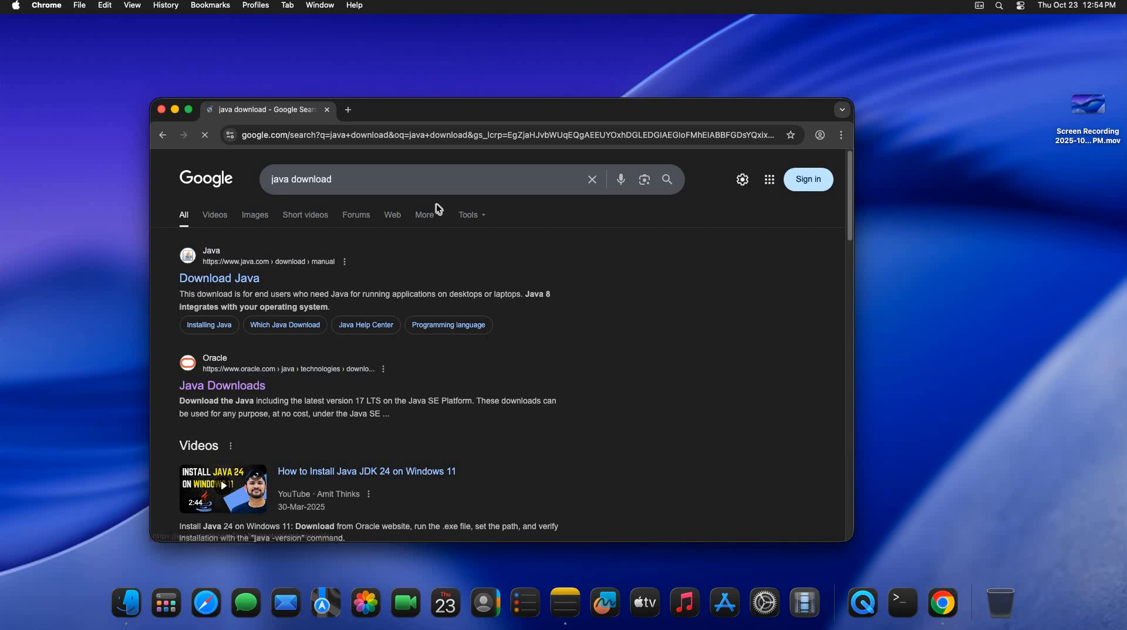
pyautogui.click(222, 385)
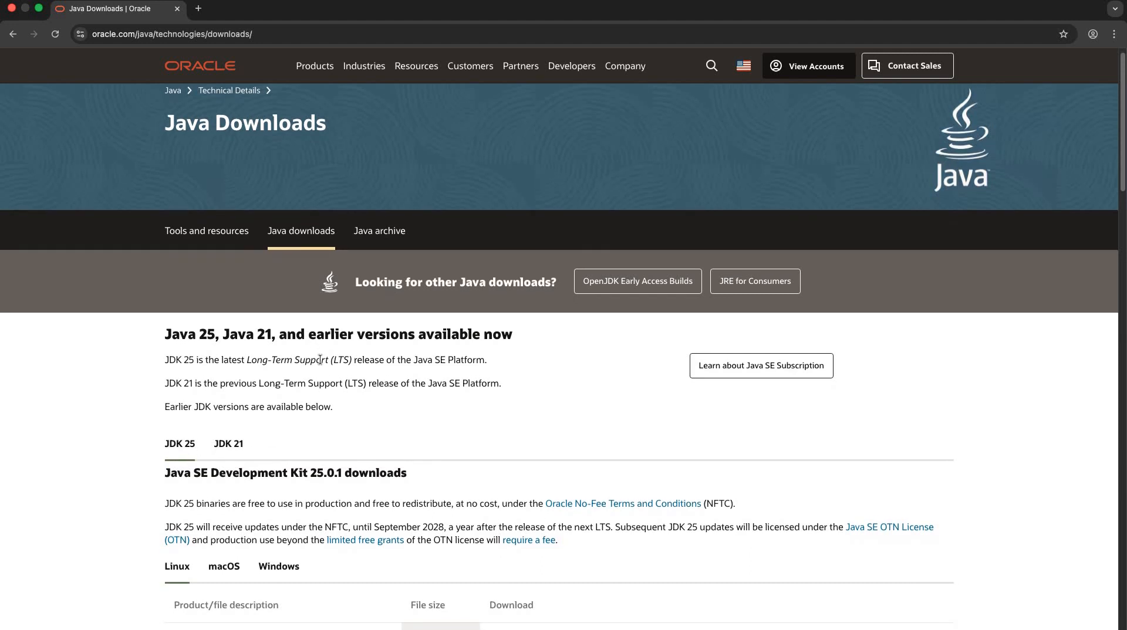
# Show the JDK 25 macOS downloads, including the x64 DMG installer.
pyautogui.scroll(-3)
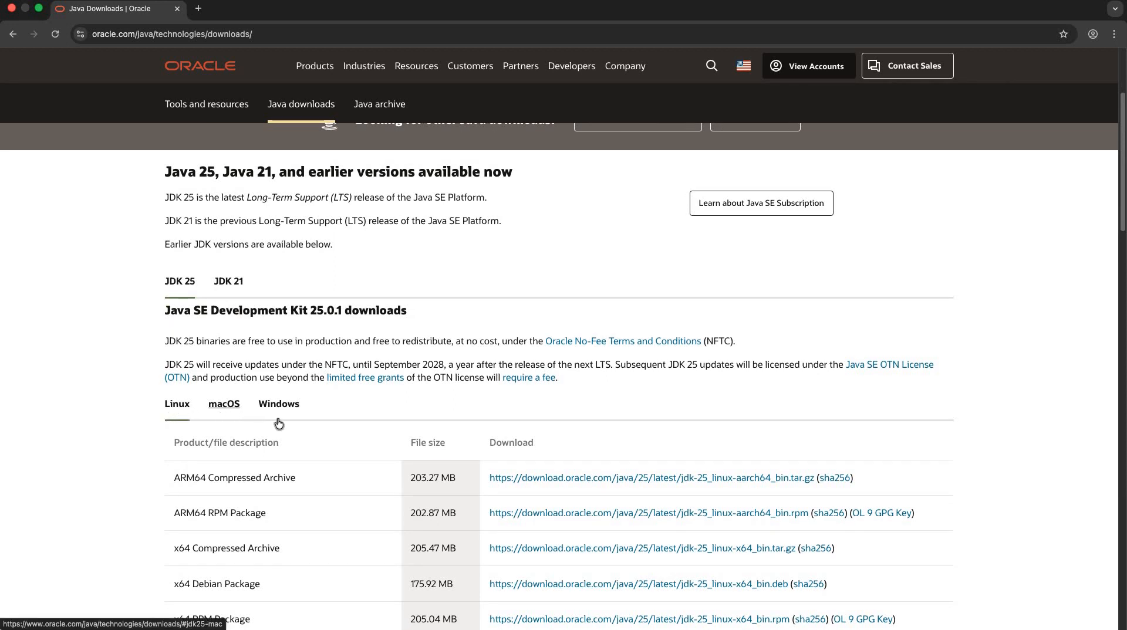
pyautogui.moveTo(231, 413)
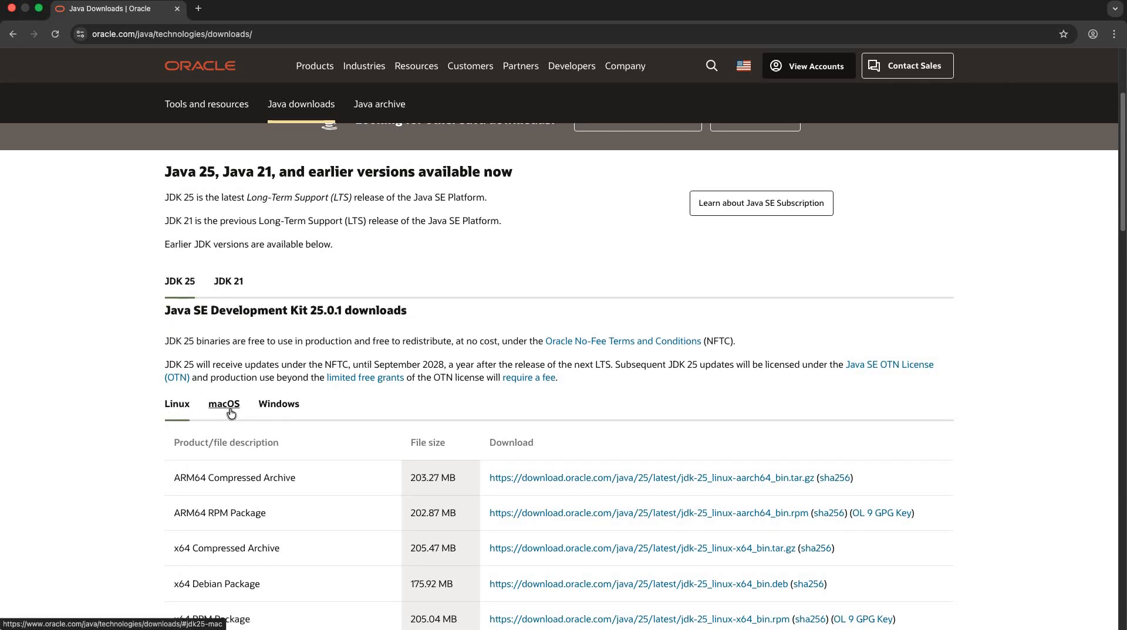
pyautogui.click(224, 403)
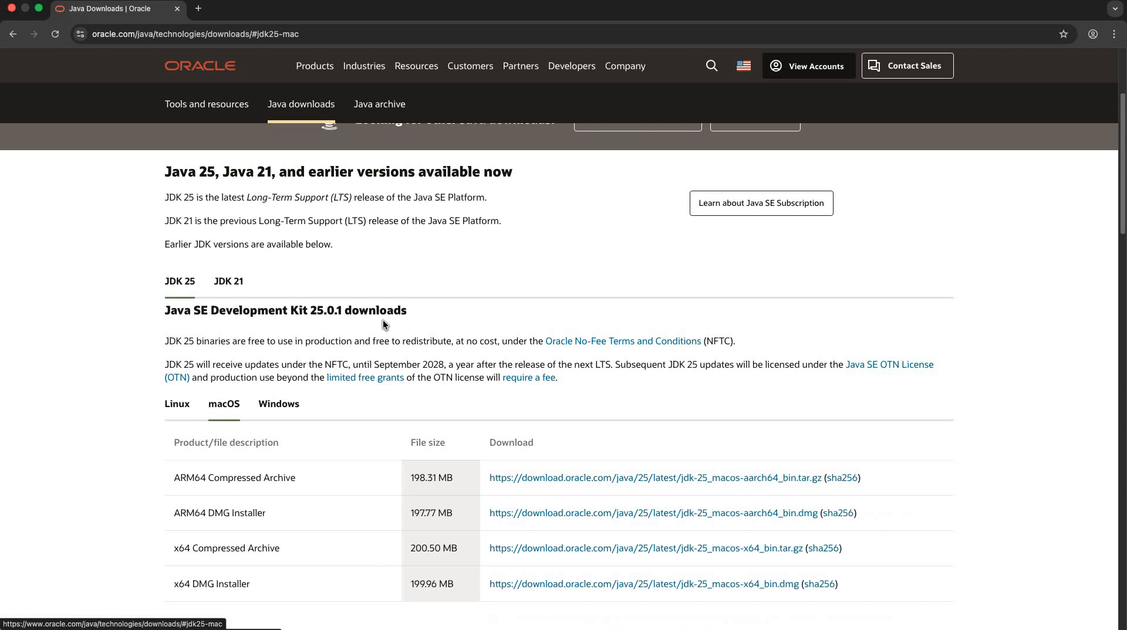
pyautogui.scroll(-3)
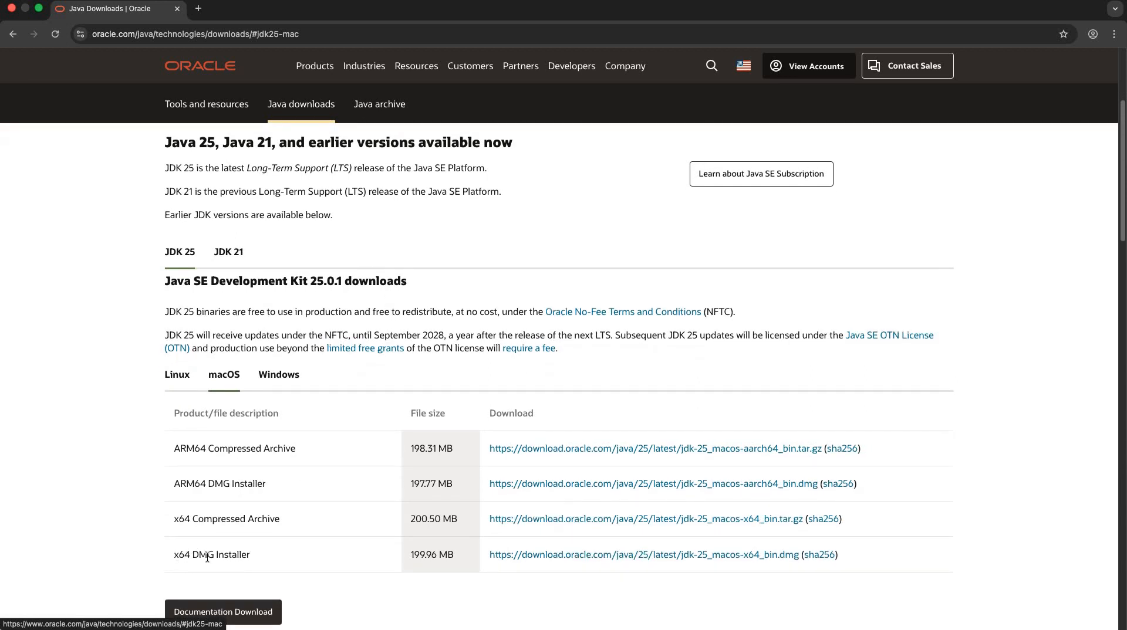
pyautogui.moveTo(553, 562)
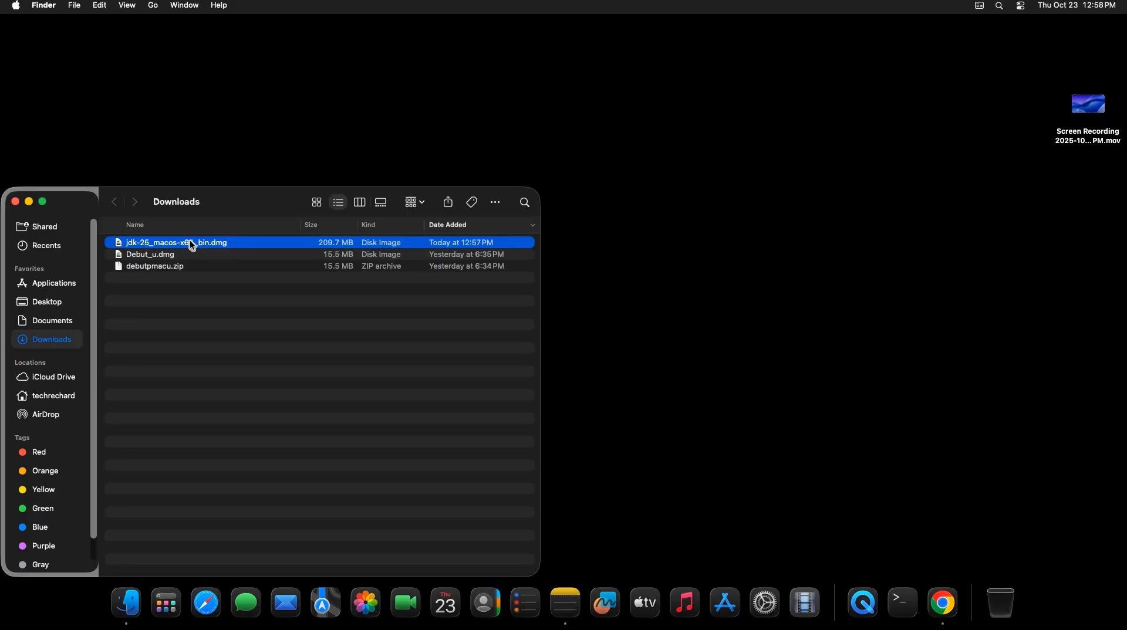
# Open jdk-25_macos-x64_bin.dmg from Downloads to reveal the JDK 25.0.1.pkg installer.
pyautogui.rightClick(191, 242)
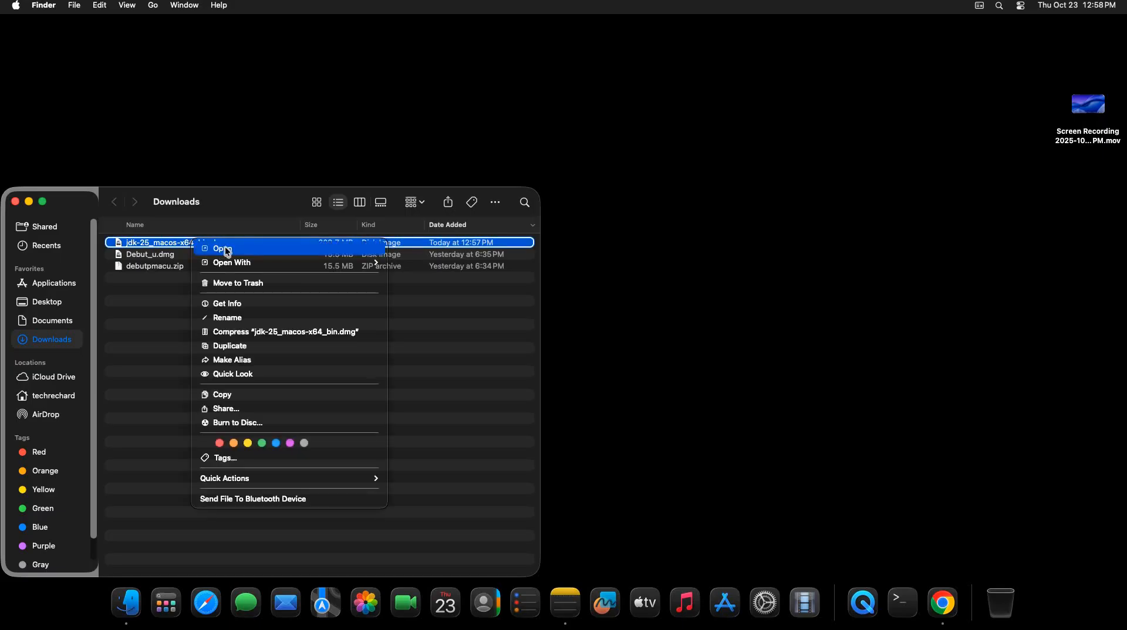
pyautogui.click(220, 248)
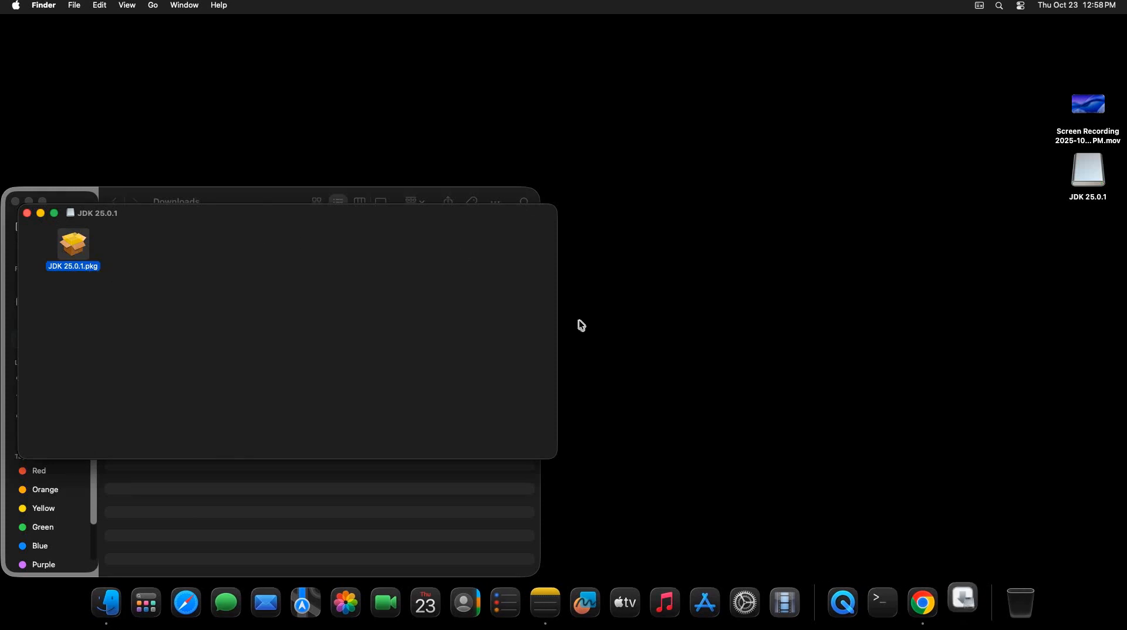
pyautogui.moveTo(963, 601)
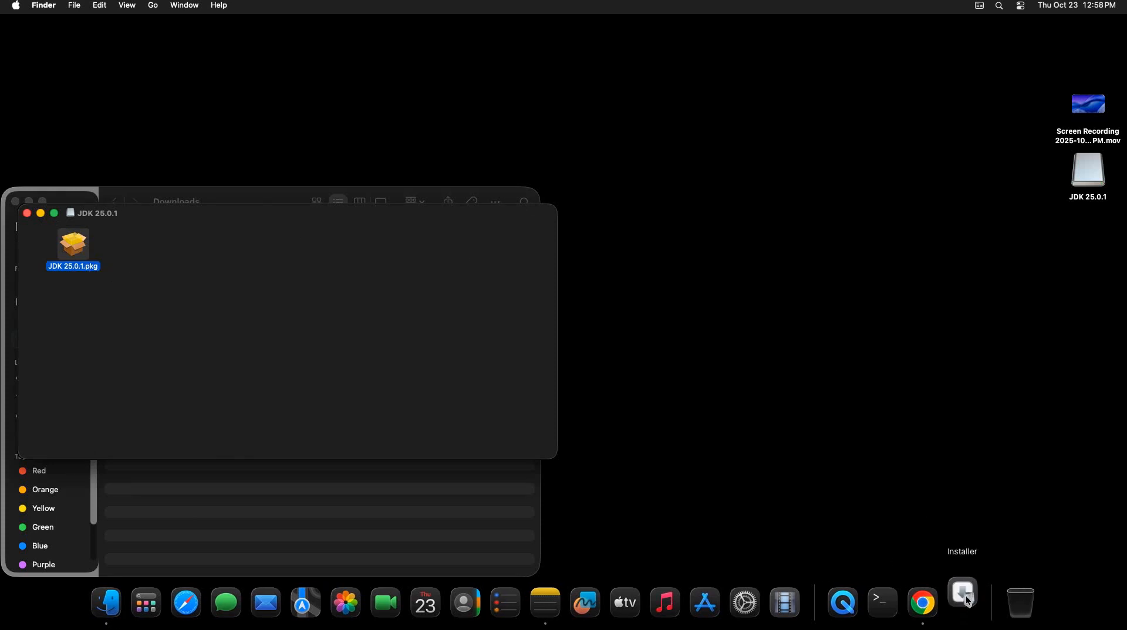
# Launch the JDK 25.0.1 installer and move past the introduction and all-users destination.
pyautogui.doubleClick(72, 244)
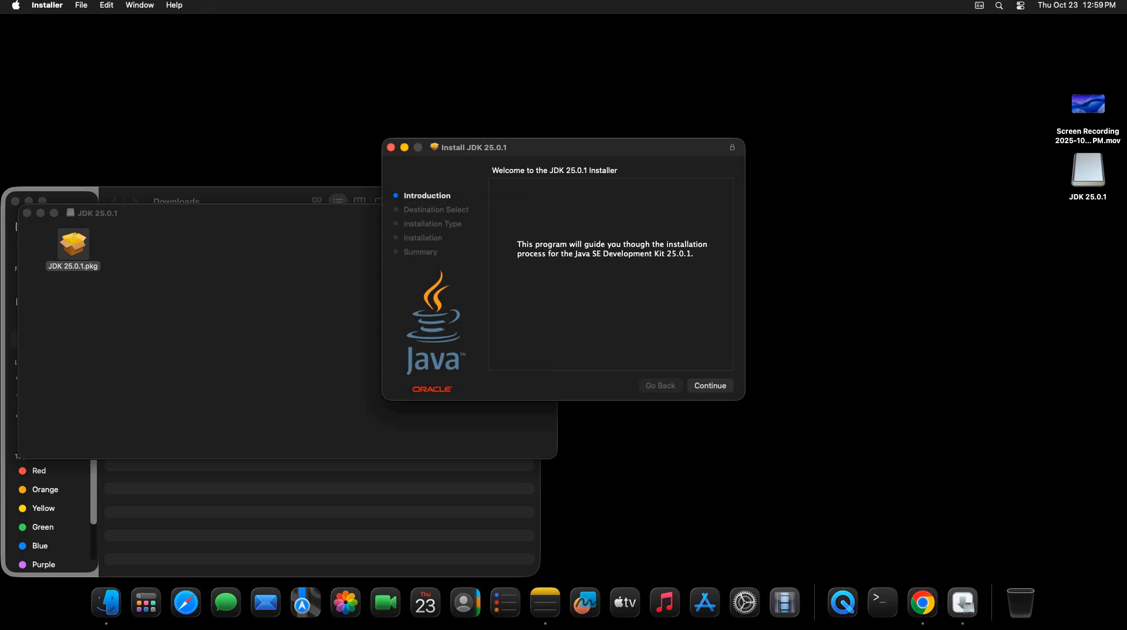
pyautogui.moveTo(714, 415)
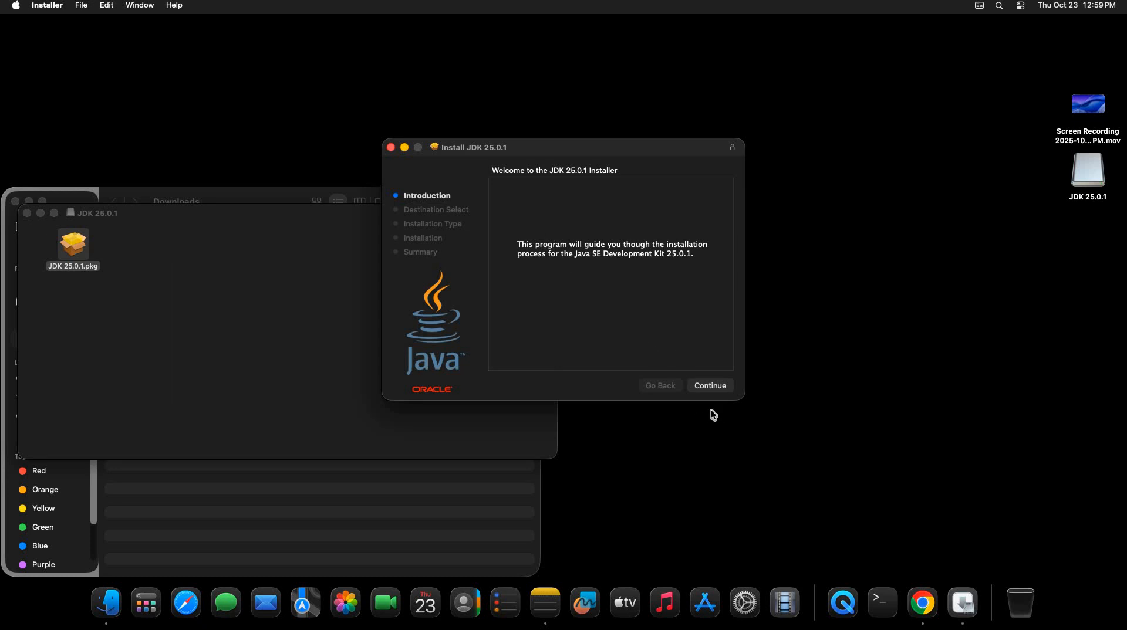
pyautogui.click(710, 386)
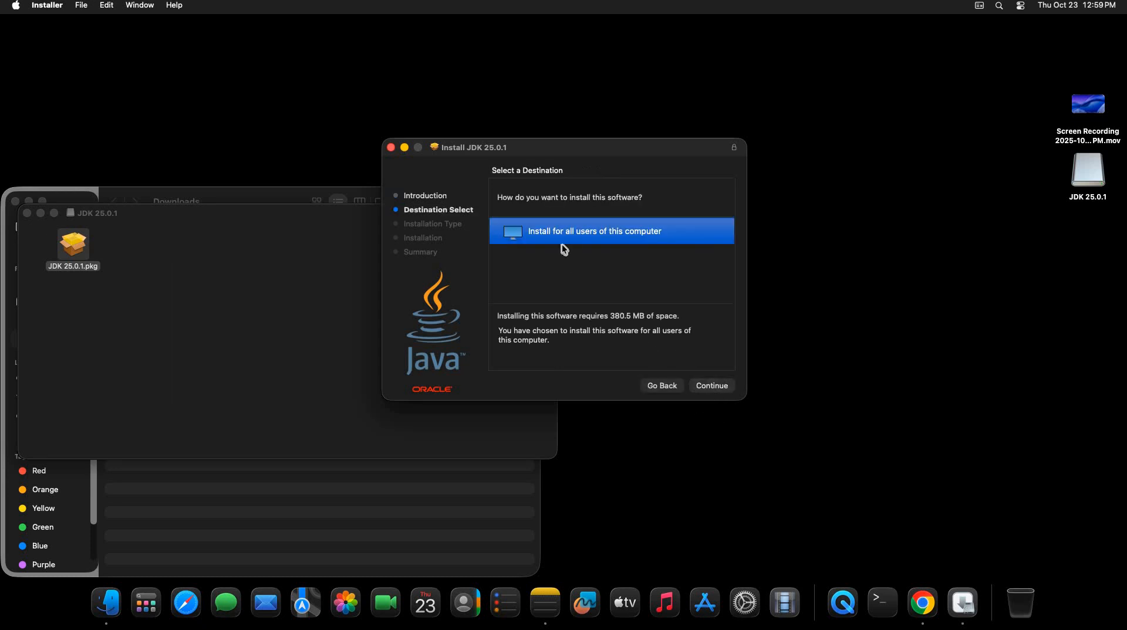
pyautogui.moveTo(679, 244)
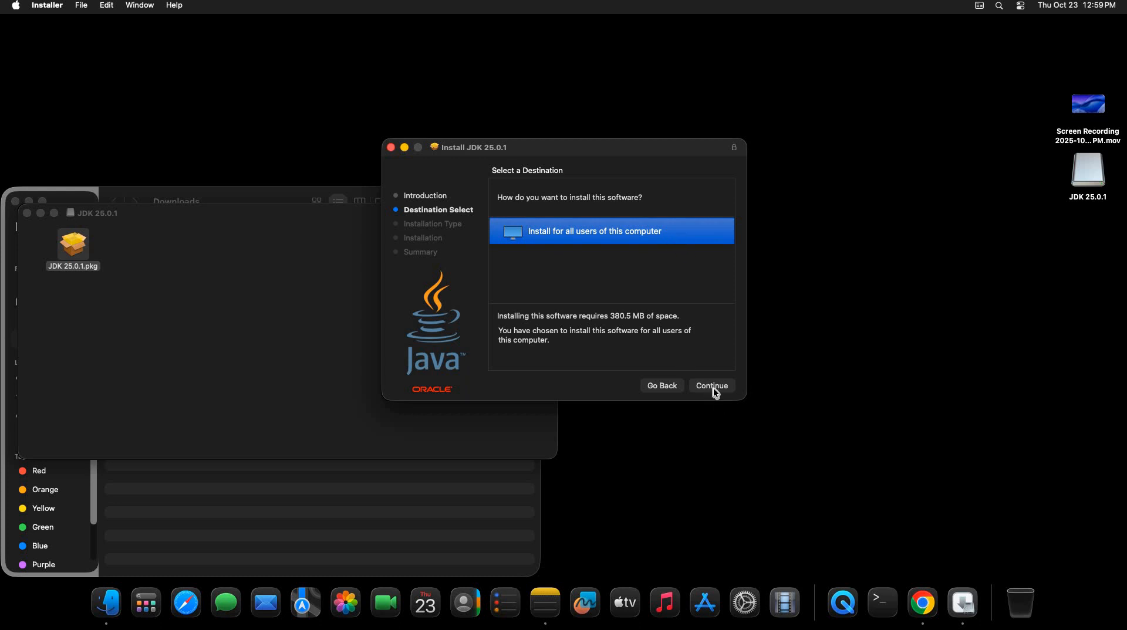
pyautogui.click(711, 386)
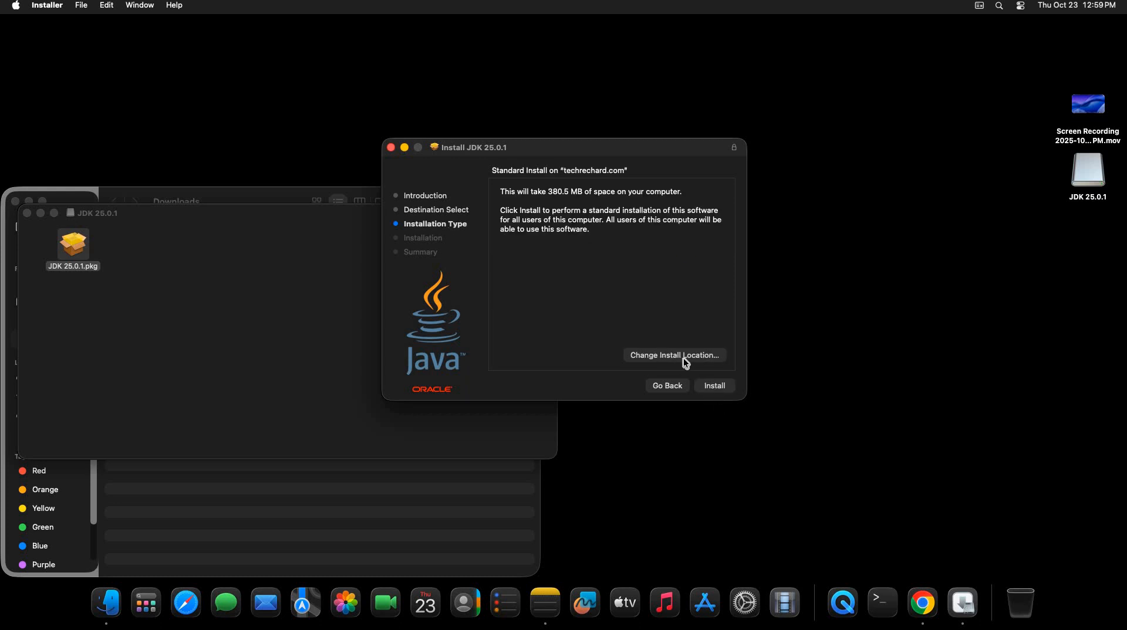
pyautogui.moveTo(699, 377)
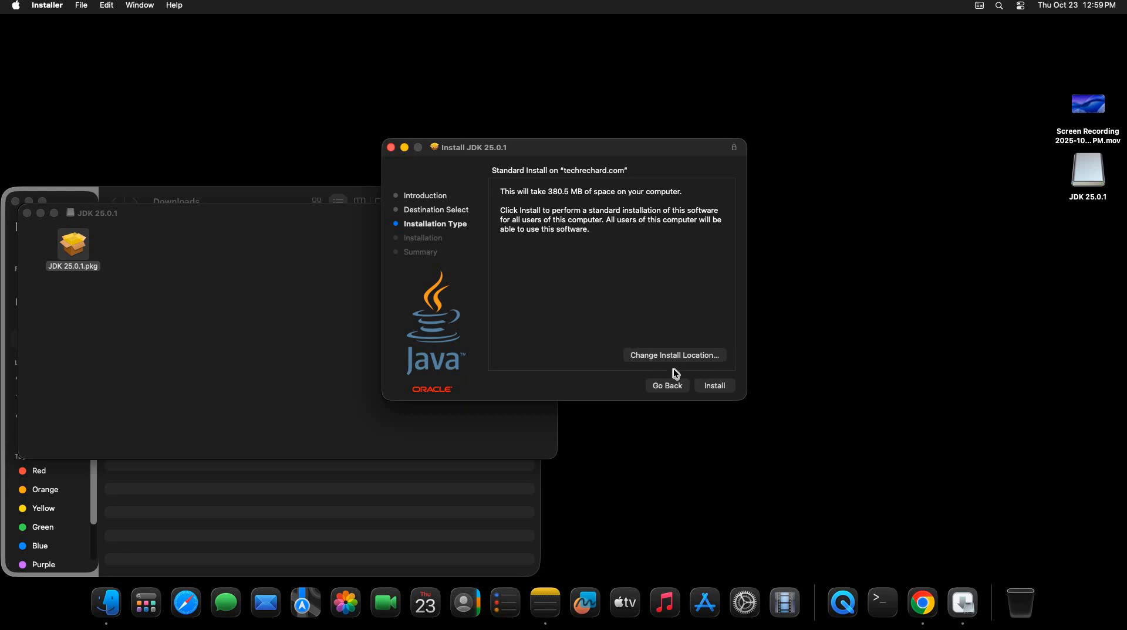
pyautogui.moveTo(720, 390)
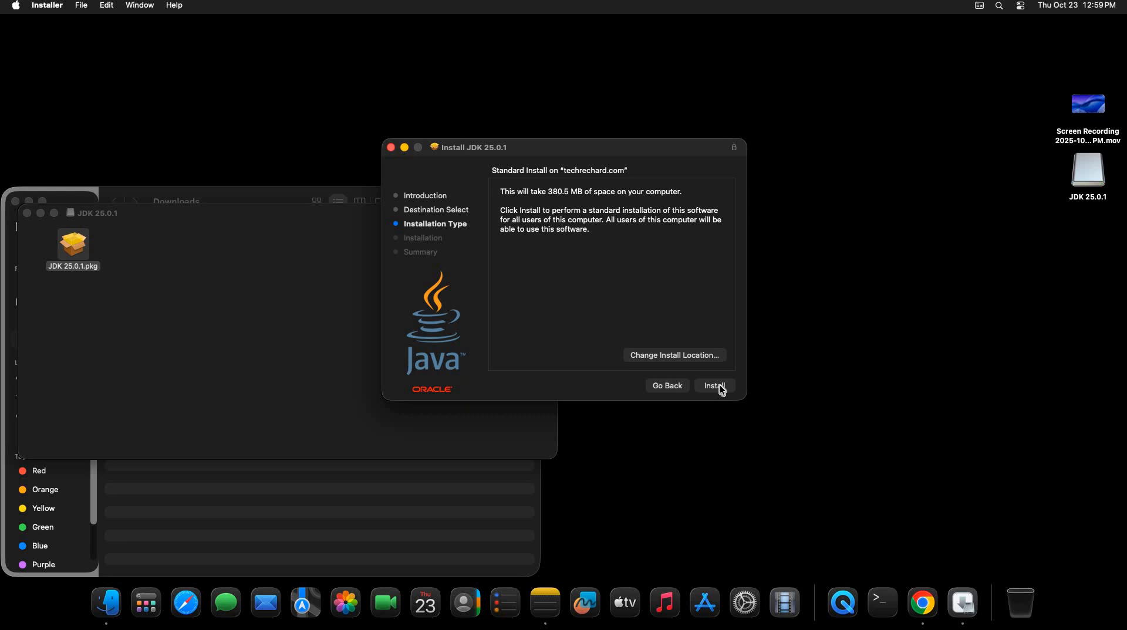
# Install JDK 25.0.1 with the admin password, close Installer, and trash the package.
pyautogui.click(715, 385)
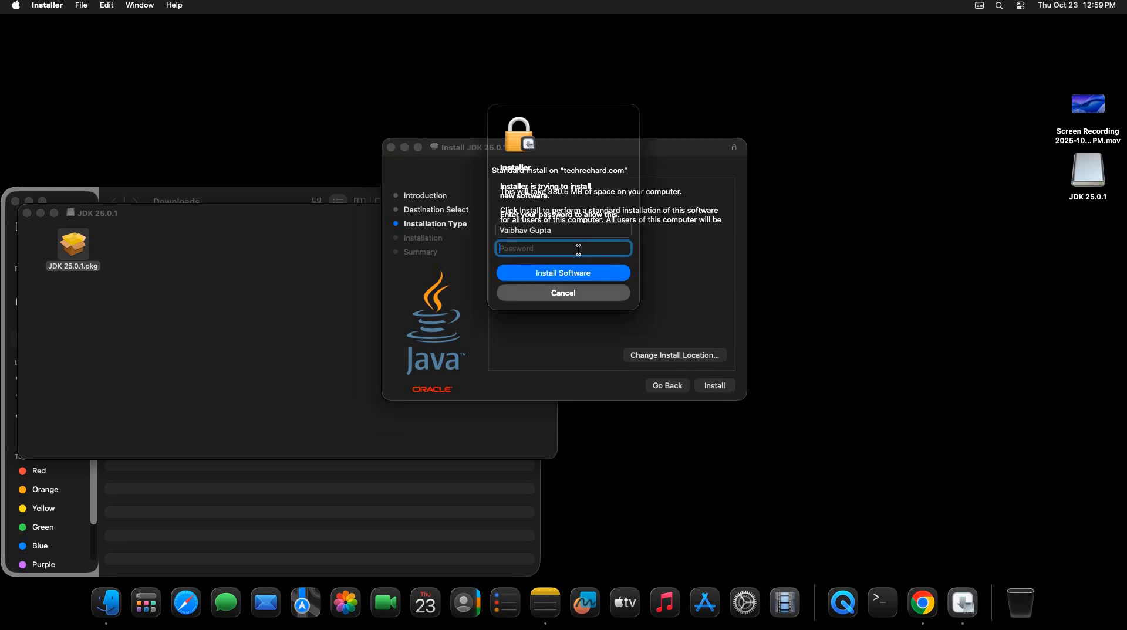
pyautogui.write('••••')
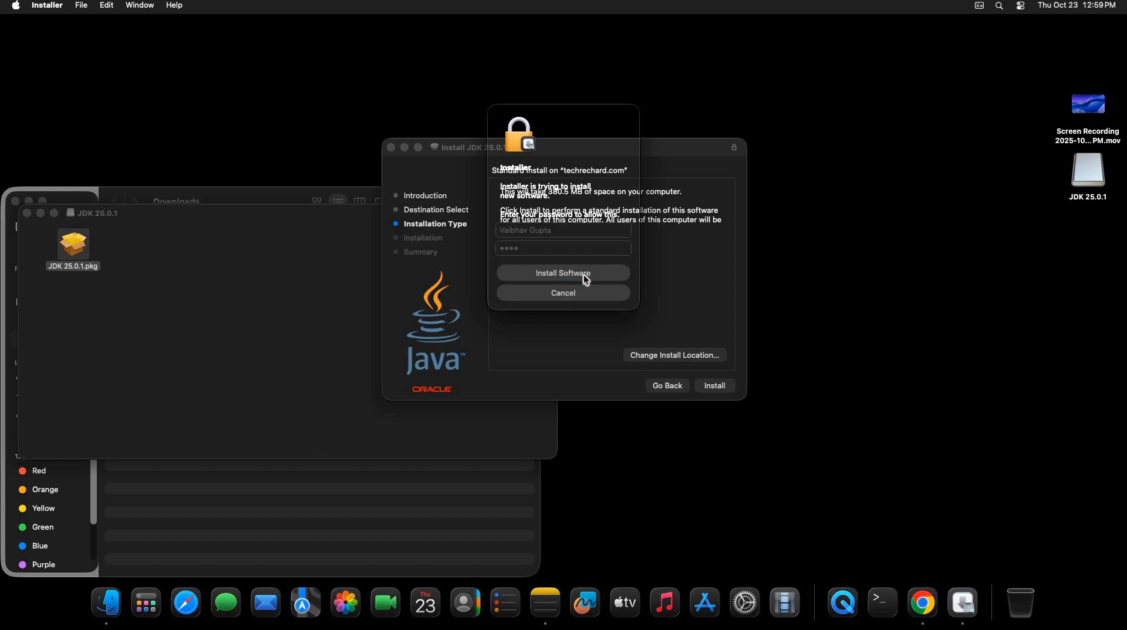
pyautogui.click(563, 273)
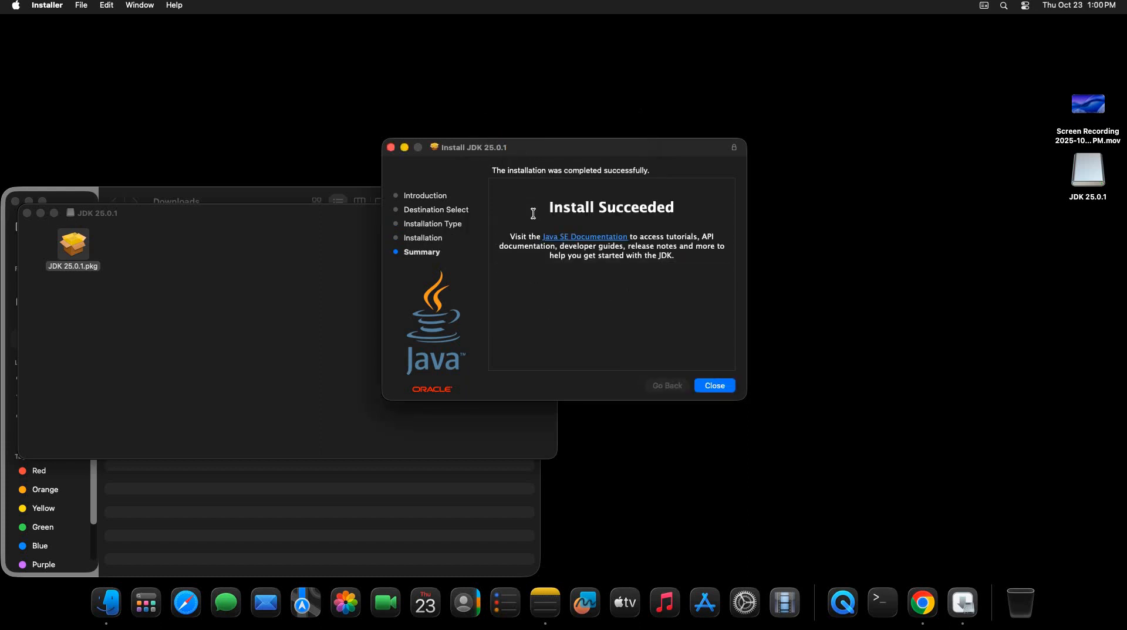
pyautogui.moveTo(692, 310)
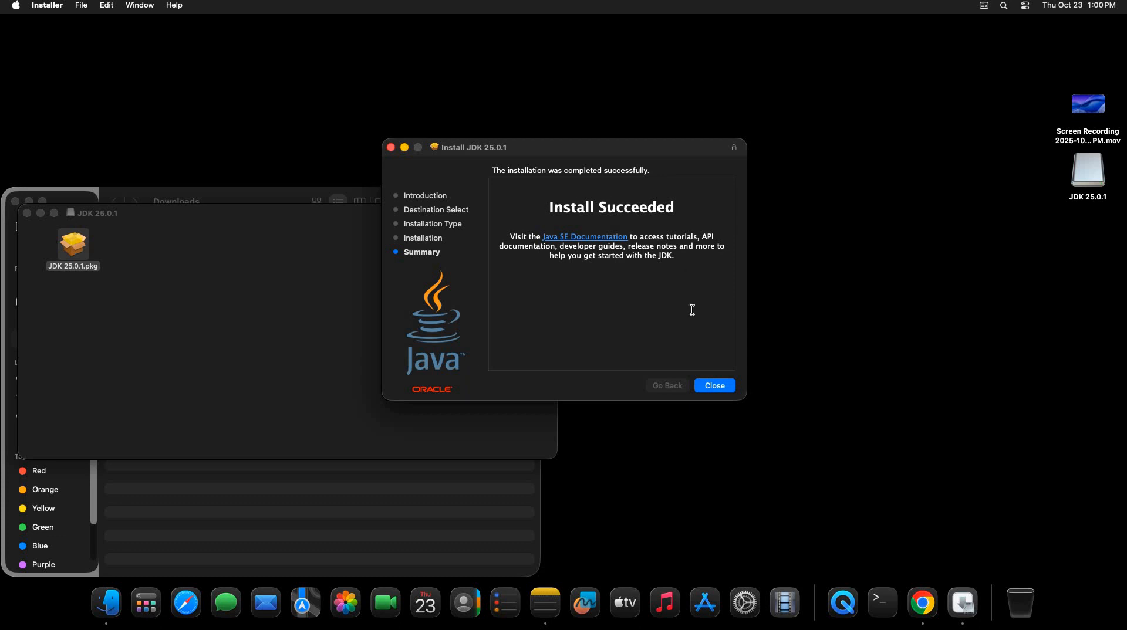
pyautogui.click(714, 385)
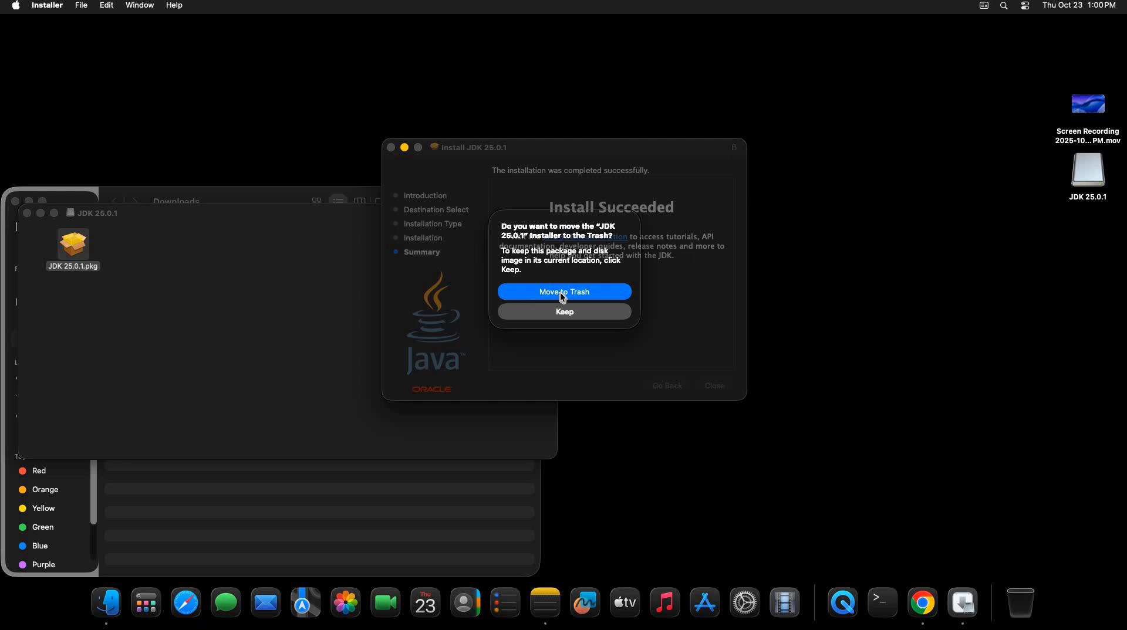
pyautogui.click(564, 291)
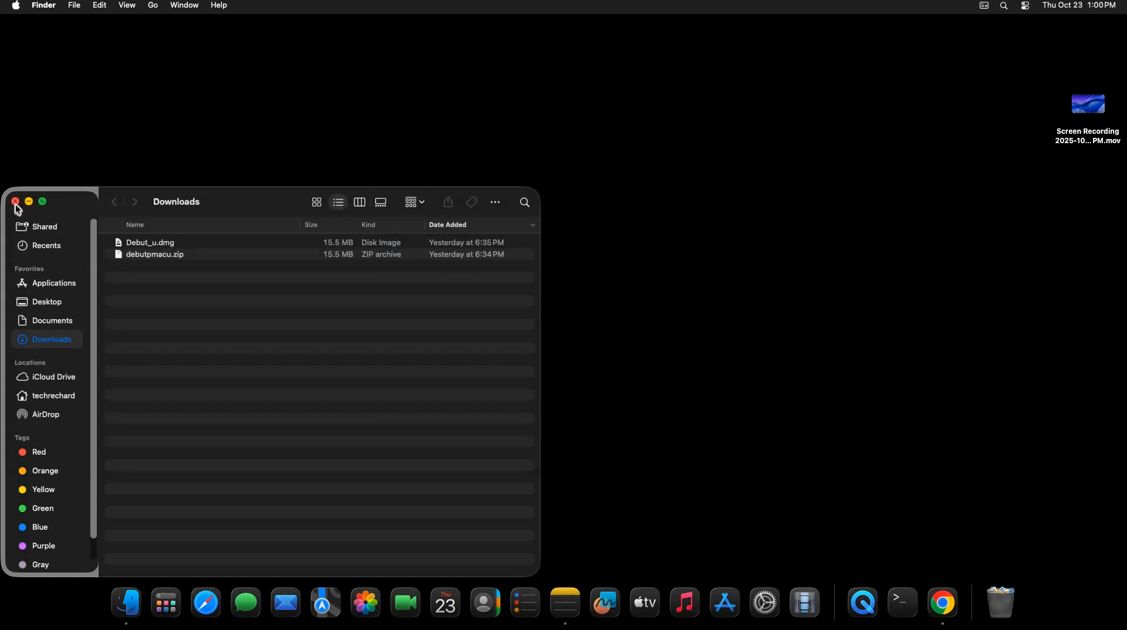
# Close the Downloads window and enter java -version in Terminal.
pyautogui.click(902, 602)
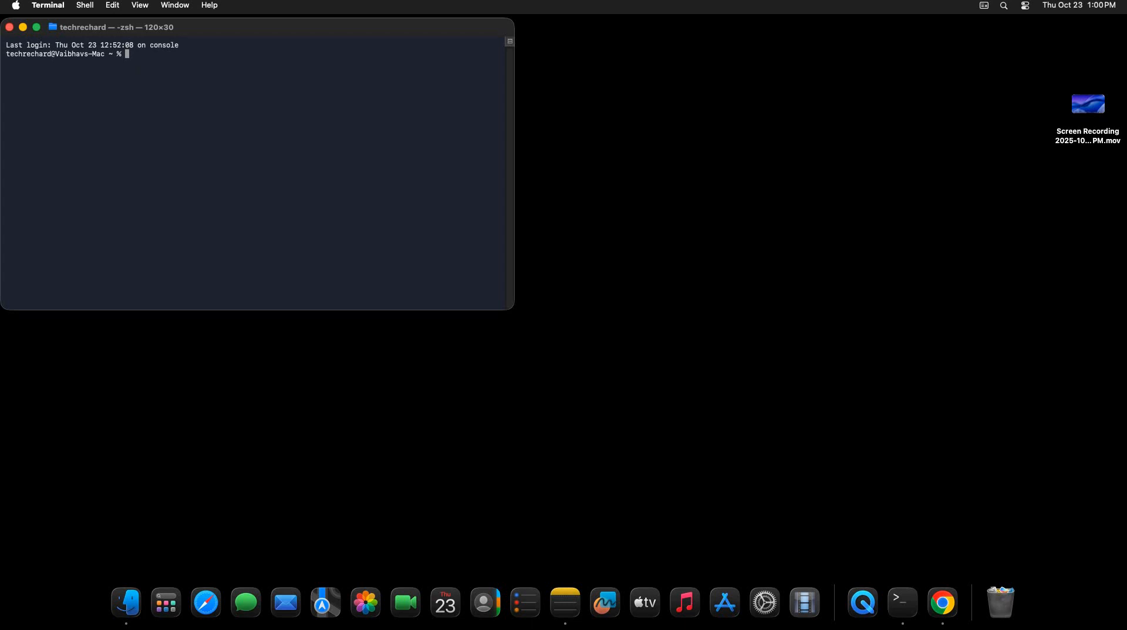
pyautogui.write('java')
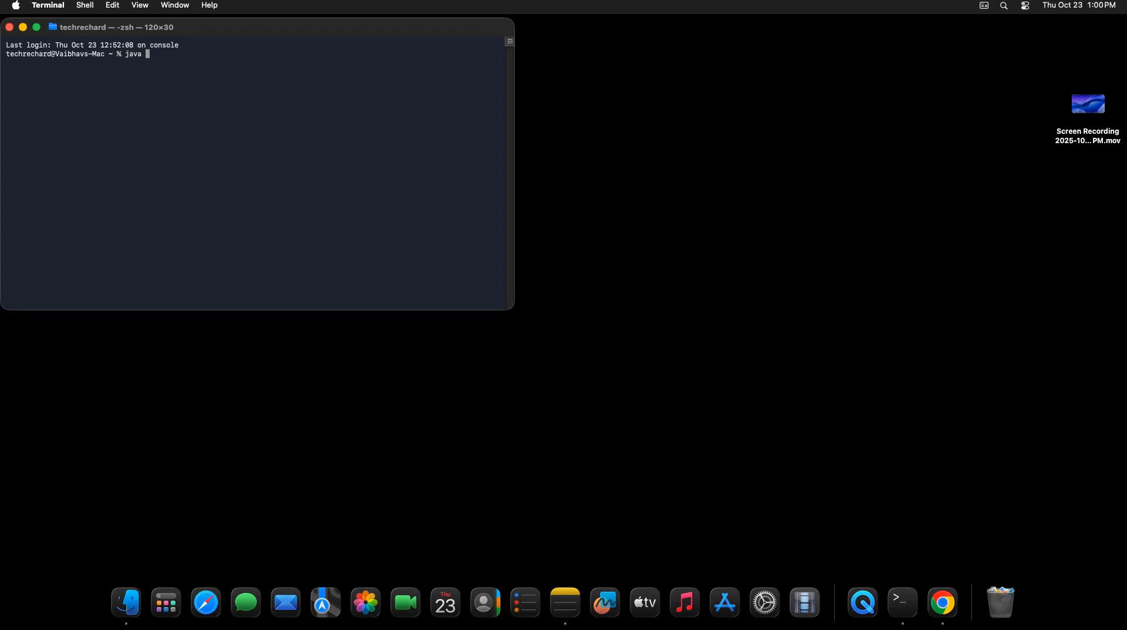
pyautogui.write('-version')
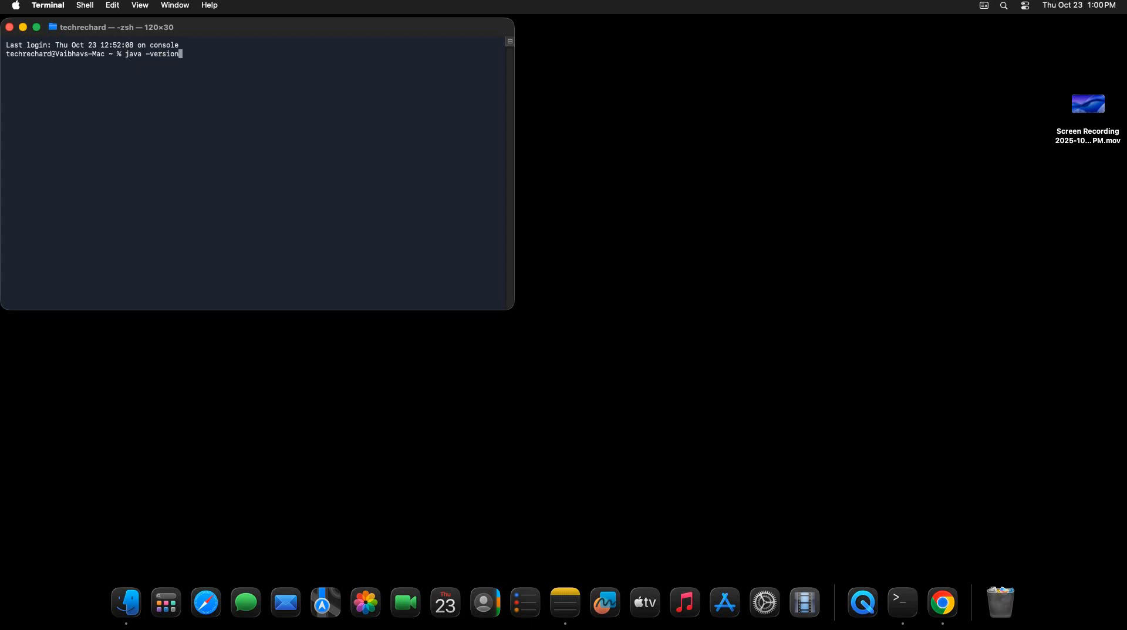
pyautogui.click(139, 6)
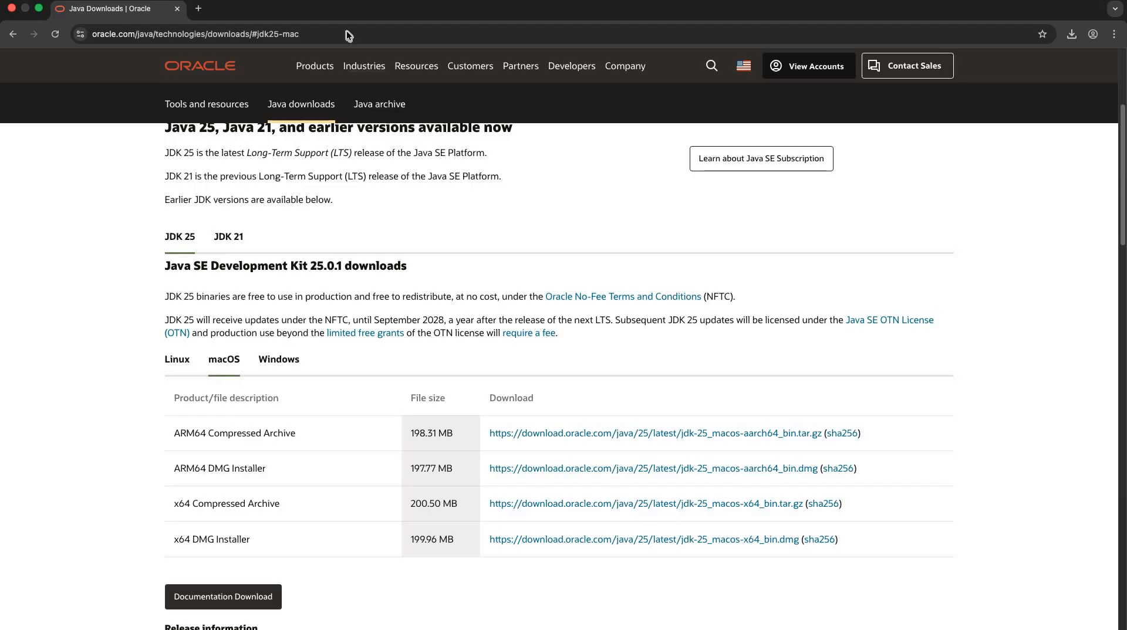
# Go to code.visualstudio.com and download Visual Studio Code for macOS.
pyautogui.write('visualstudio.com')
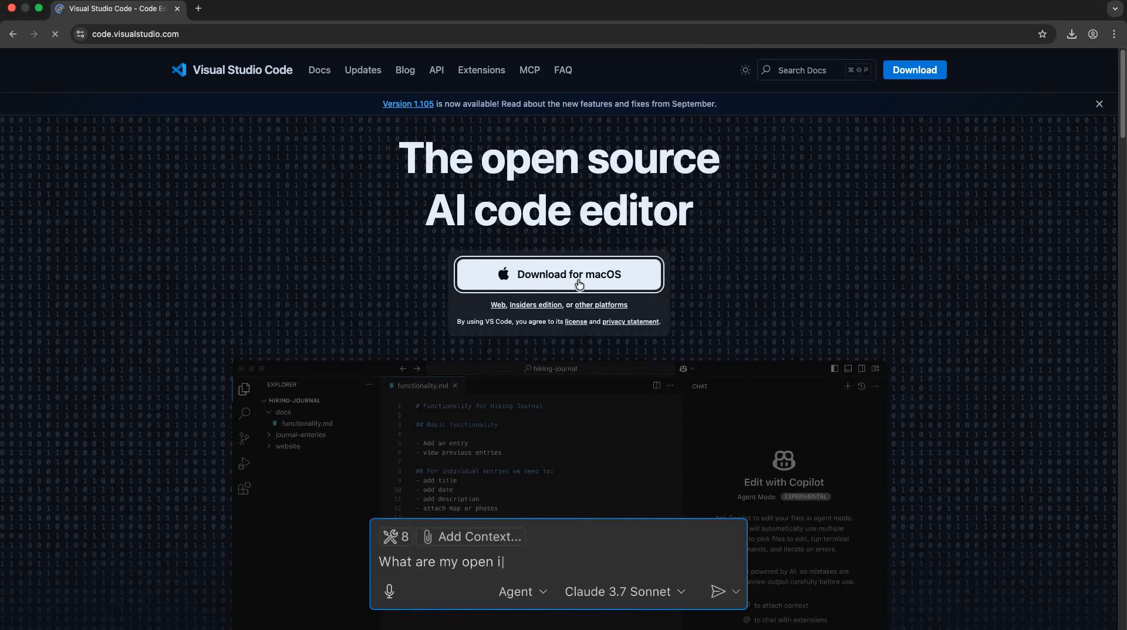
pyautogui.click(559, 275)
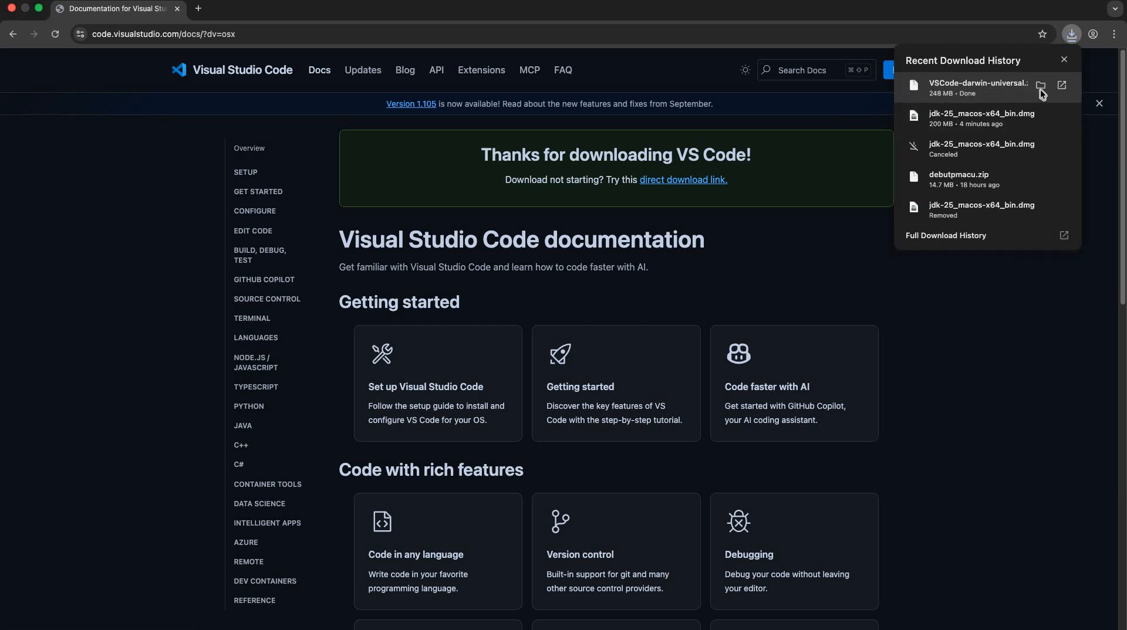
pyautogui.moveTo(1043, 87)
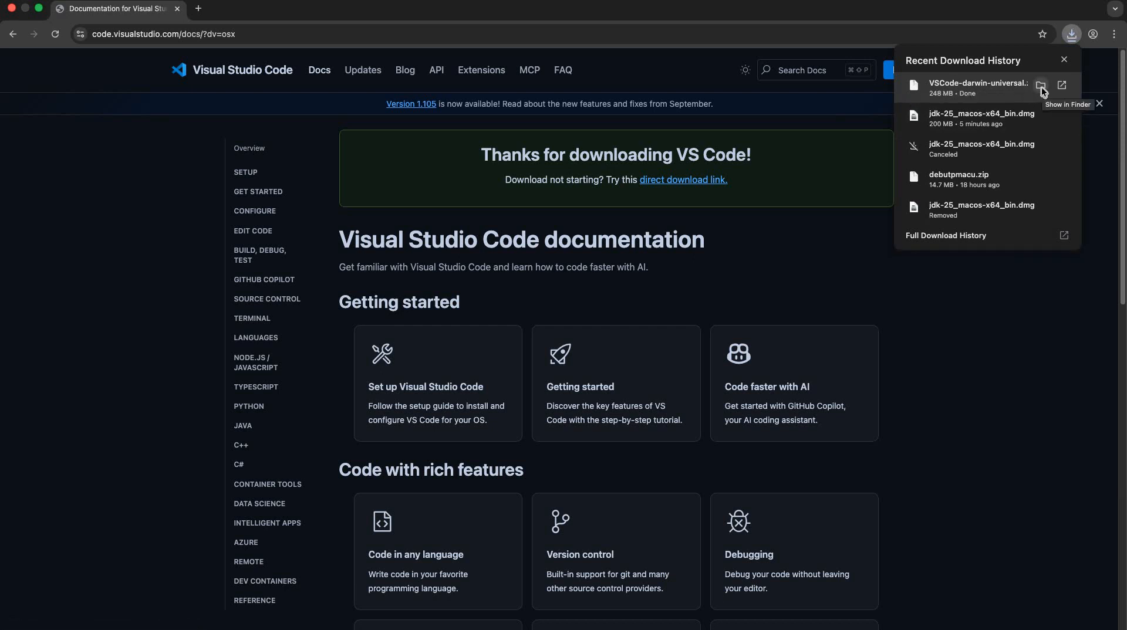
# Show the VS Code zip in Finder, extract it, and Open Visual Studio Code.
pyautogui.click(1041, 86)
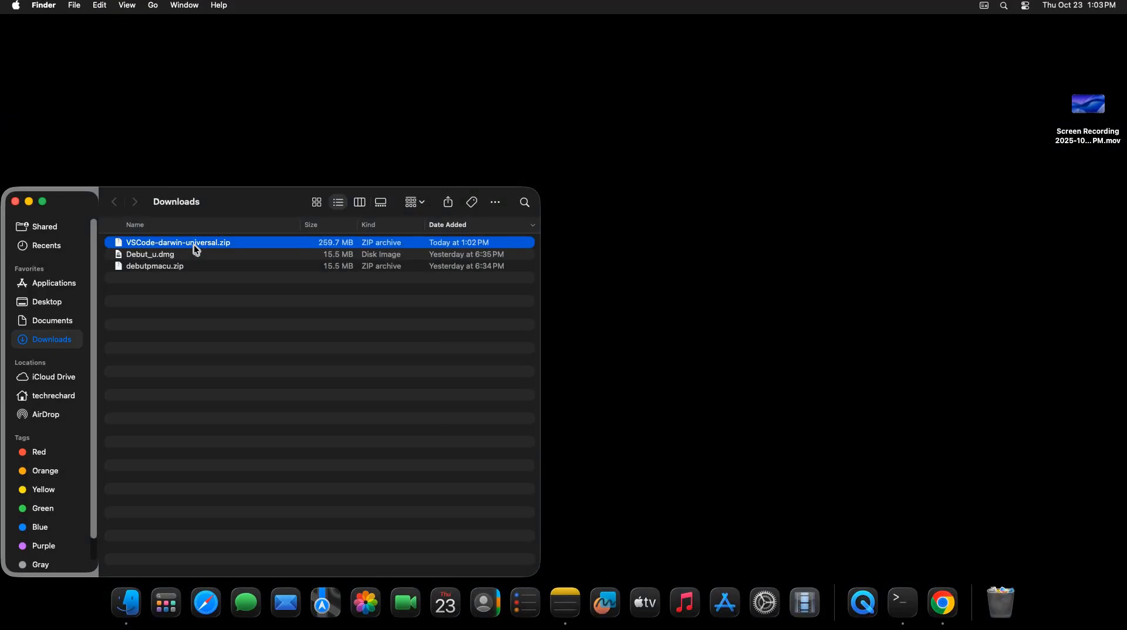
pyautogui.rightClick(197, 246)
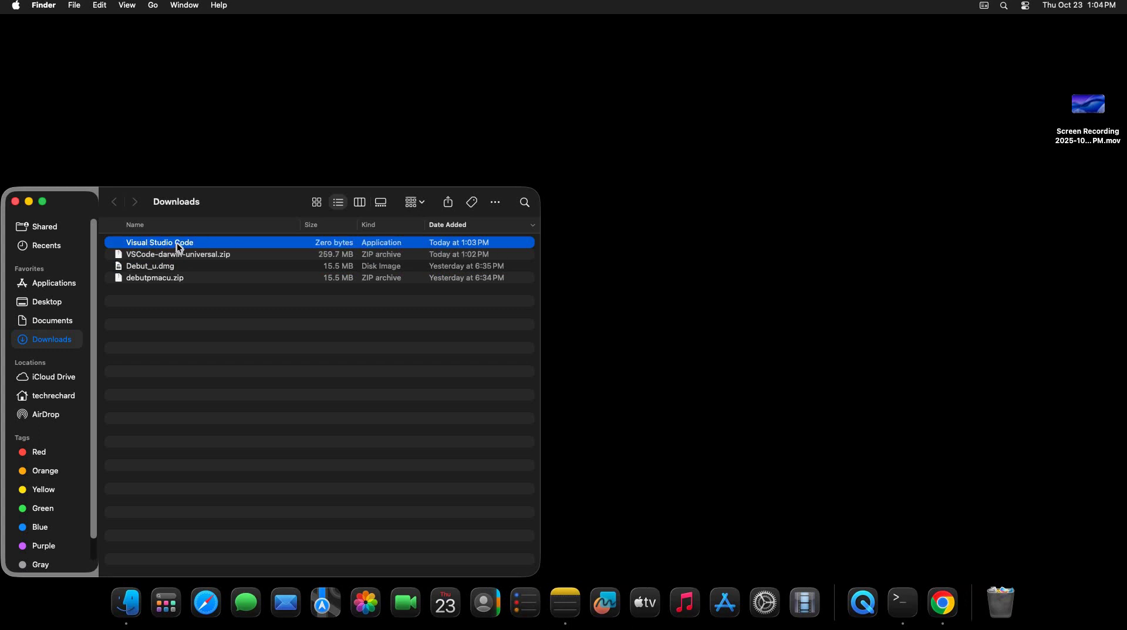
pyautogui.rightClick(176, 242)
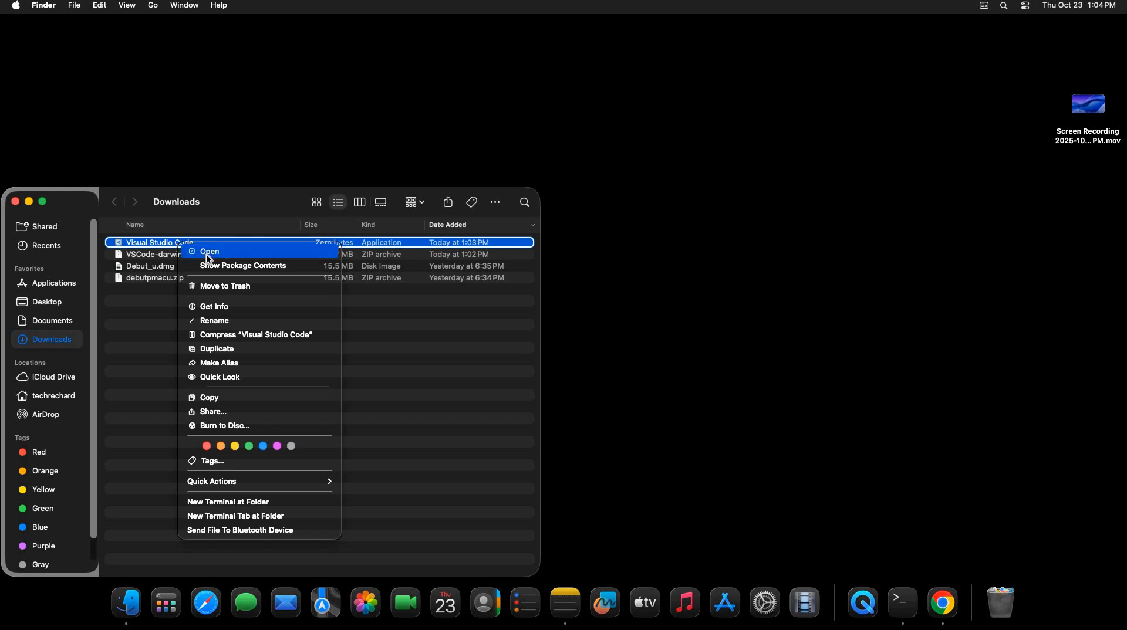
pyautogui.click(210, 251)
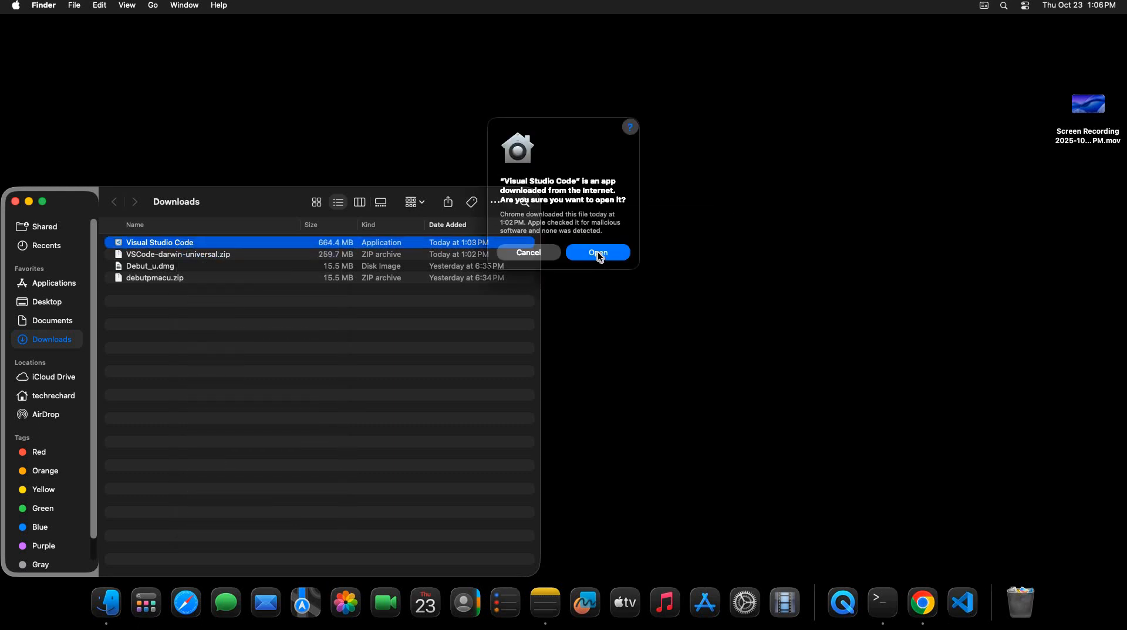
# Confirm Open in the macOS security warning for the downloaded Visual Studio Code.
pyautogui.click(598, 252)
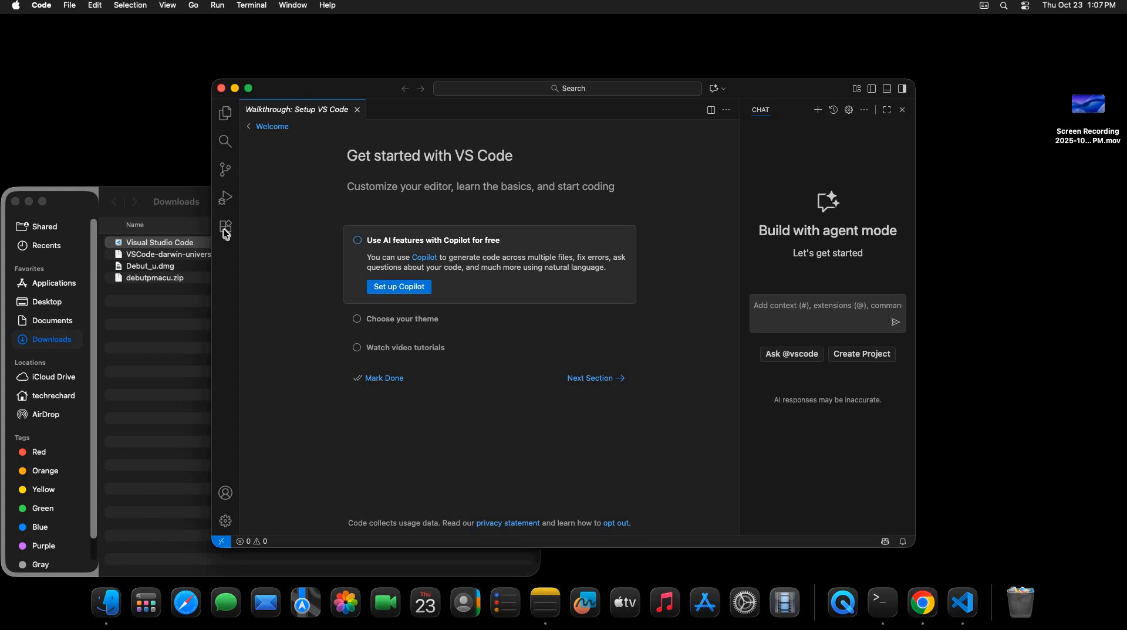
pyautogui.moveTo(225, 230)
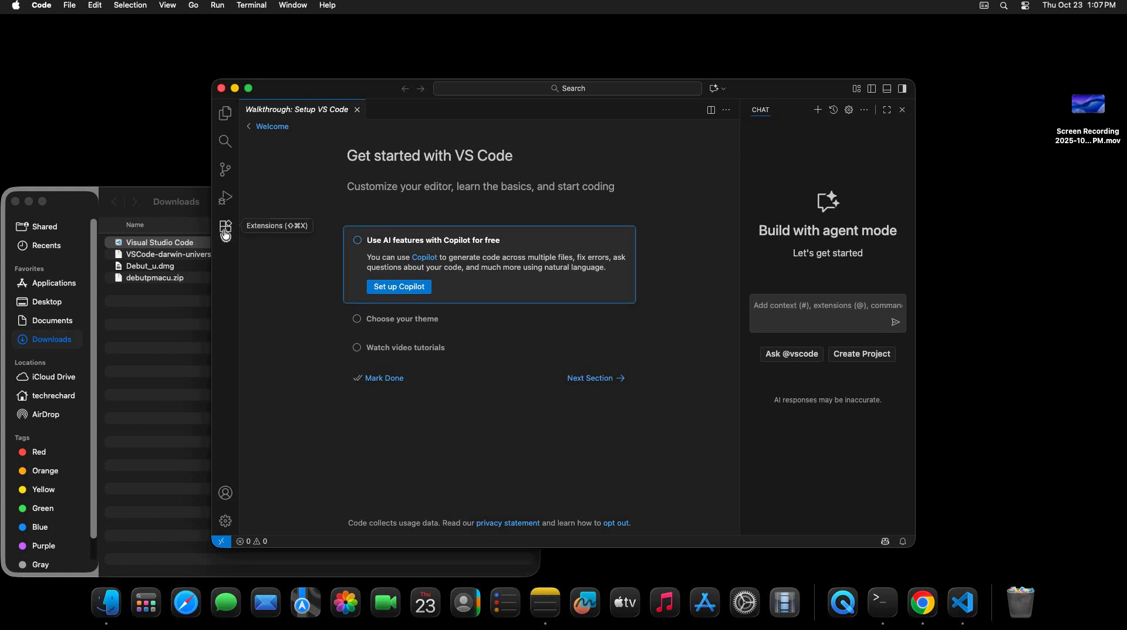
# Search extensions for 'extension pack', install Extension Pack for Java, and hide the sidebar.
pyautogui.click(225, 226)
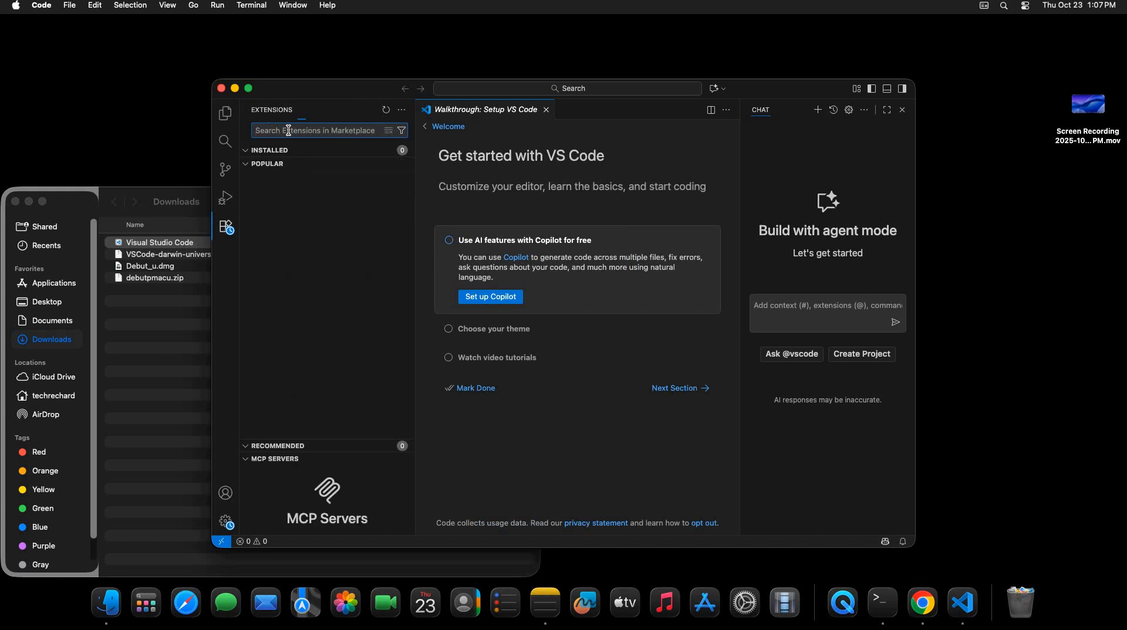
pyautogui.write('extension pac')
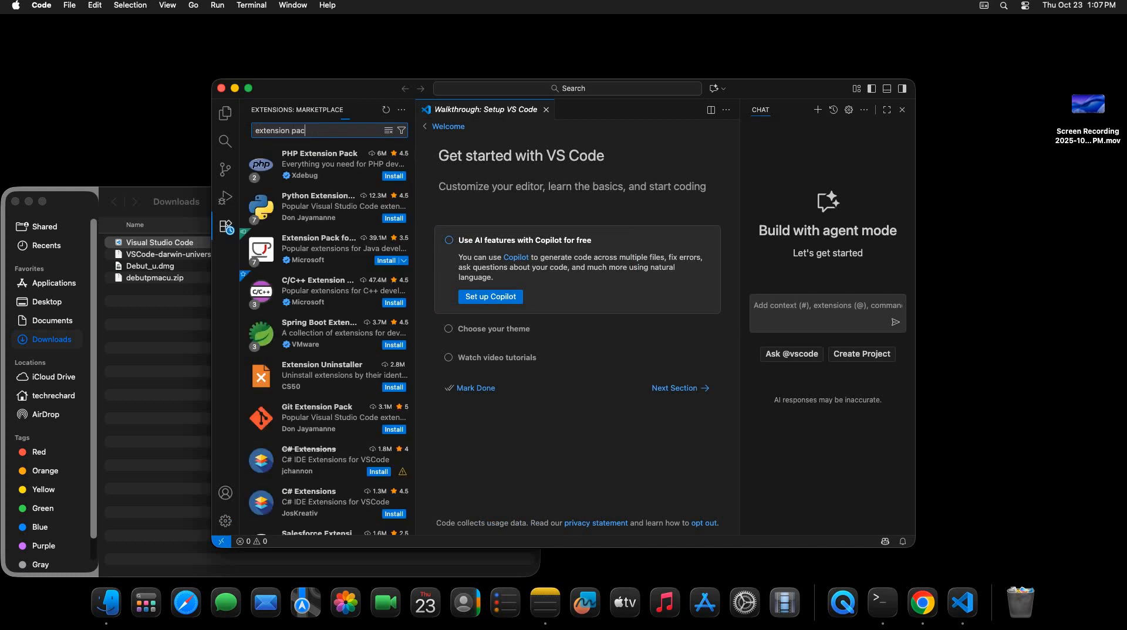
pyautogui.click(339, 207)
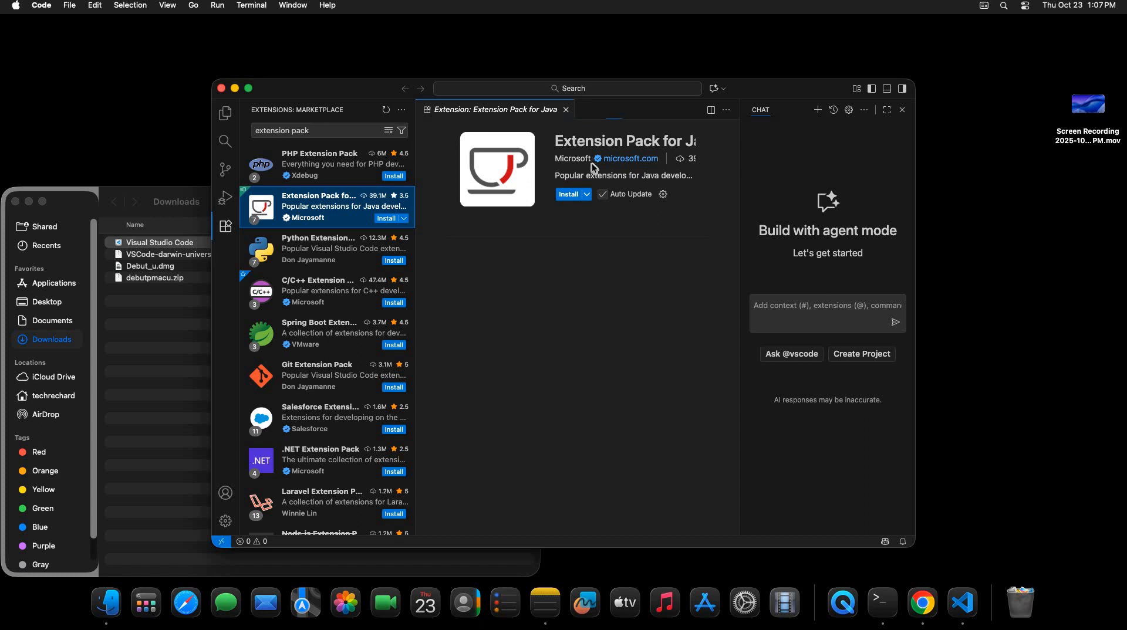
pyautogui.click(568, 193)
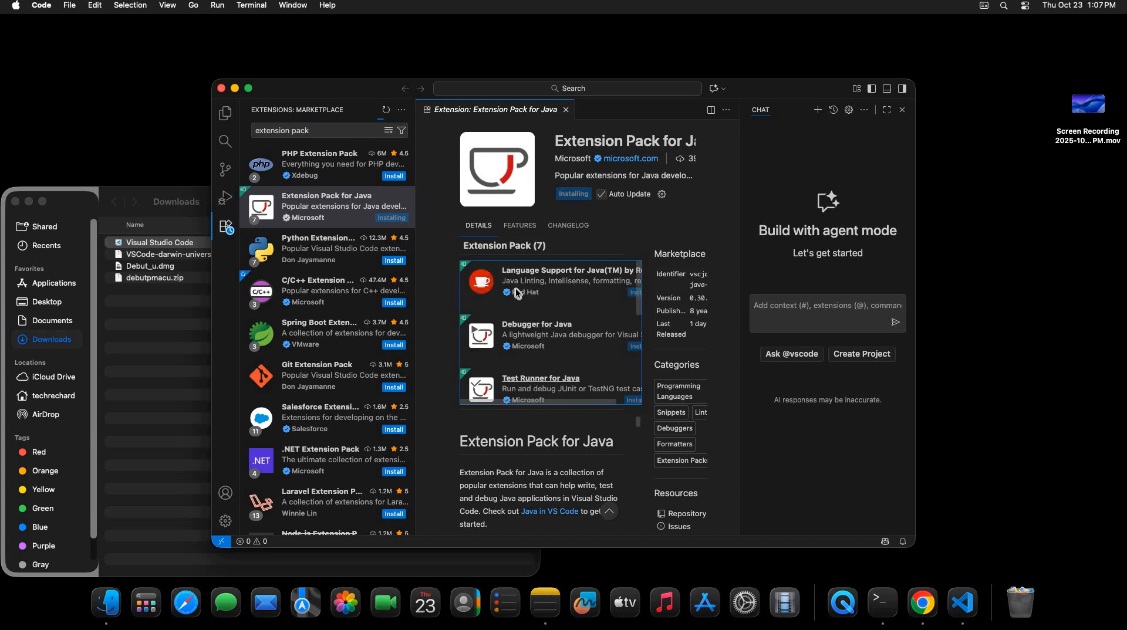
pyautogui.moveTo(512, 309)
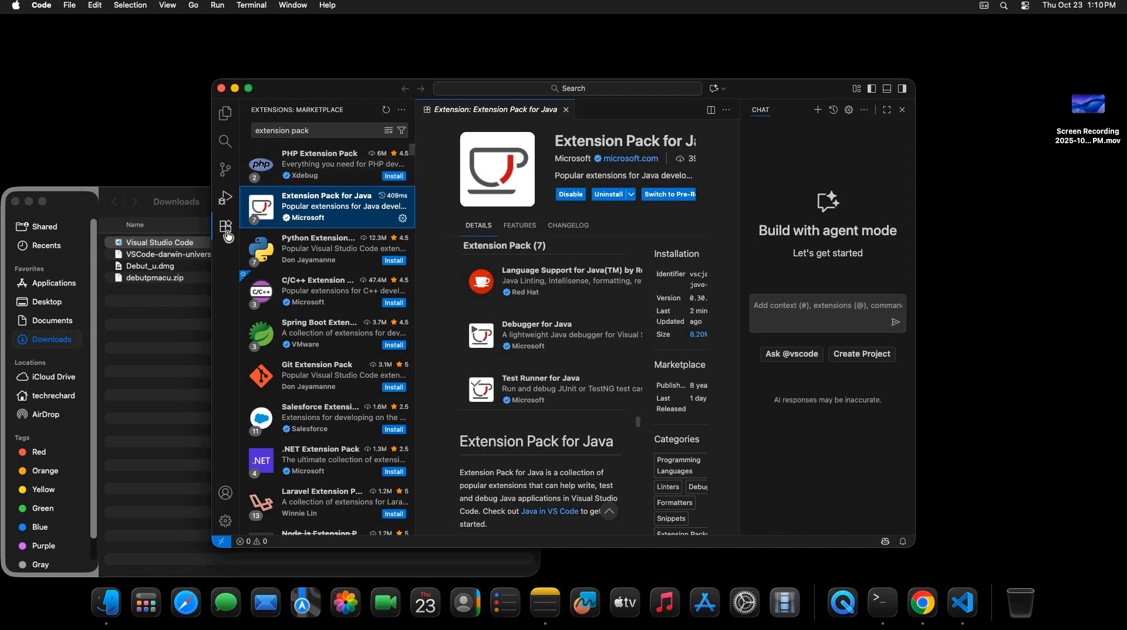
pyautogui.click(225, 226)
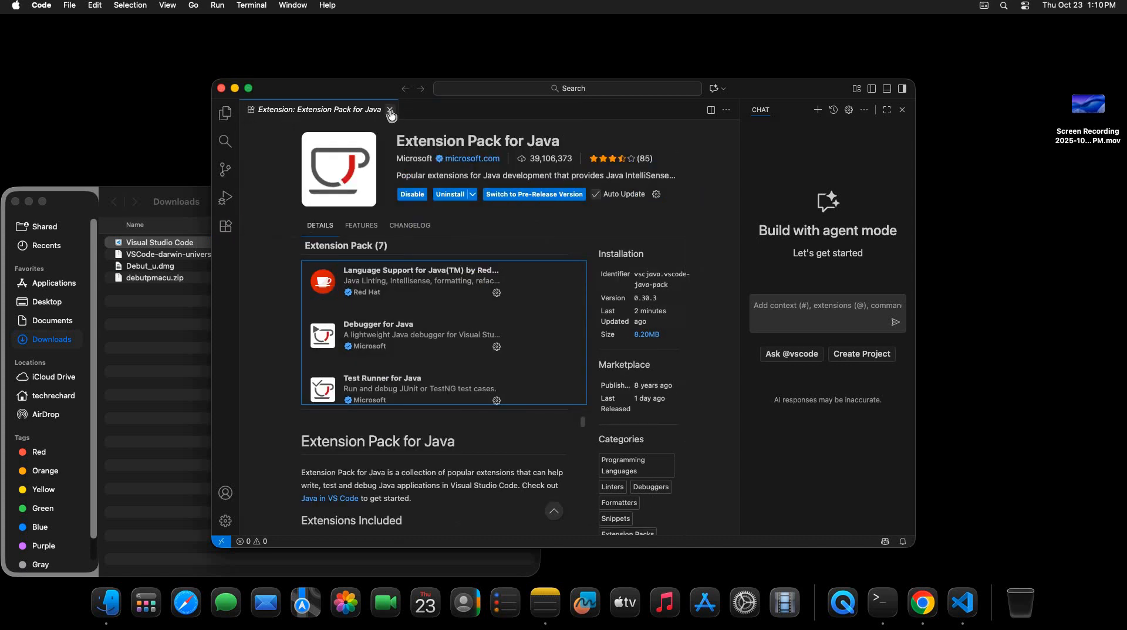
# Start a new Java project with the No build tools option from Explorer.
pyautogui.click(391, 110)
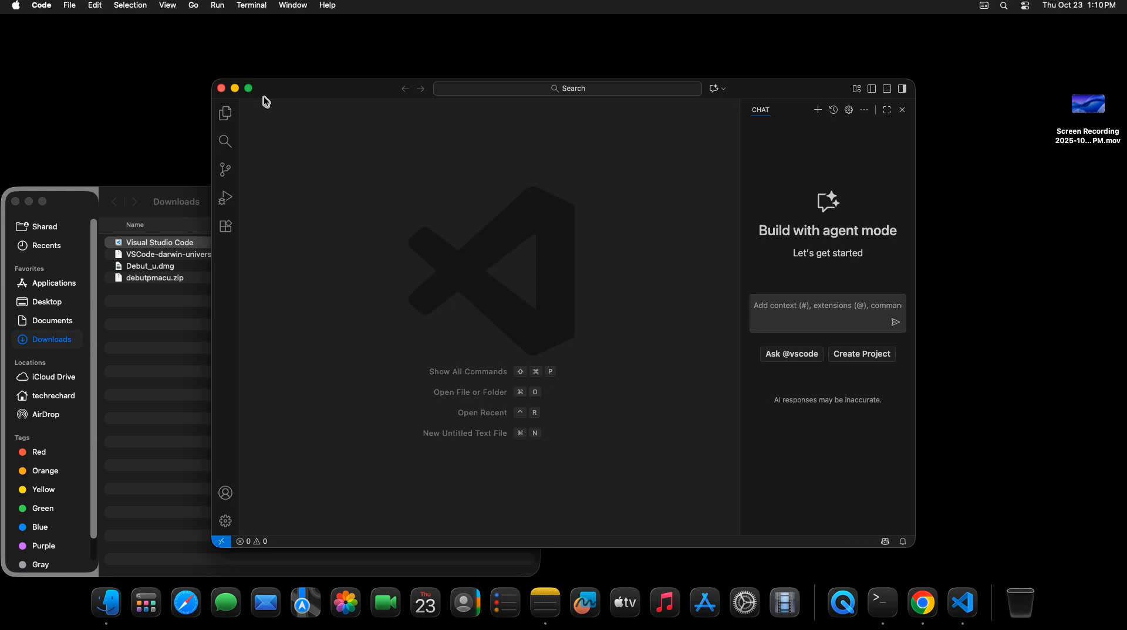
pyautogui.moveTo(252, 88)
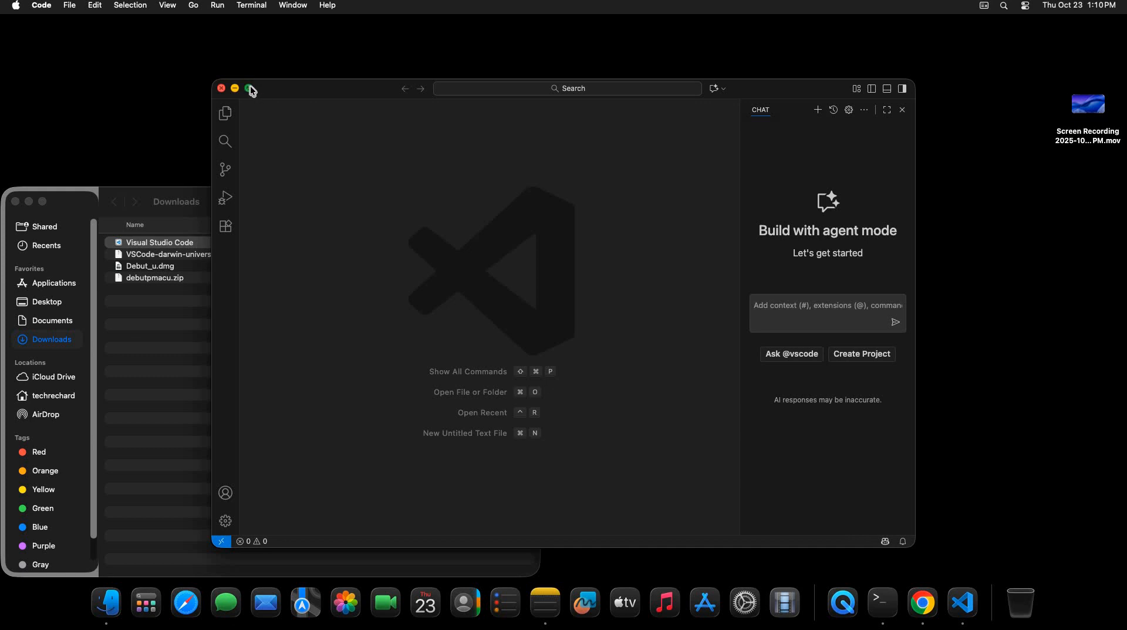
pyautogui.click(248, 88)
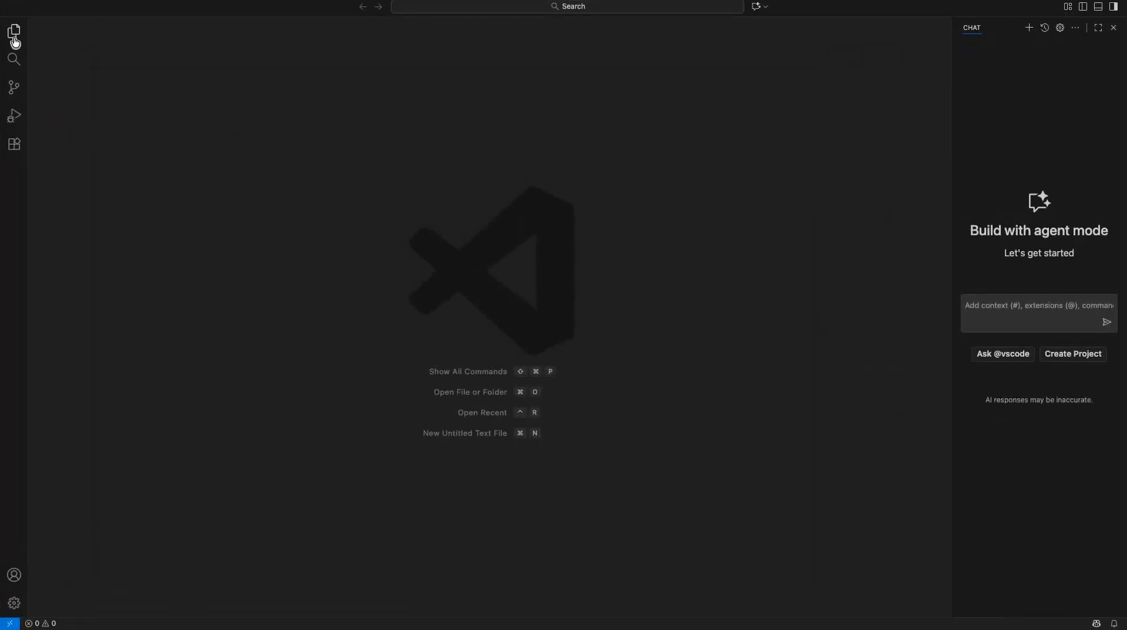
pyautogui.click(13, 28)
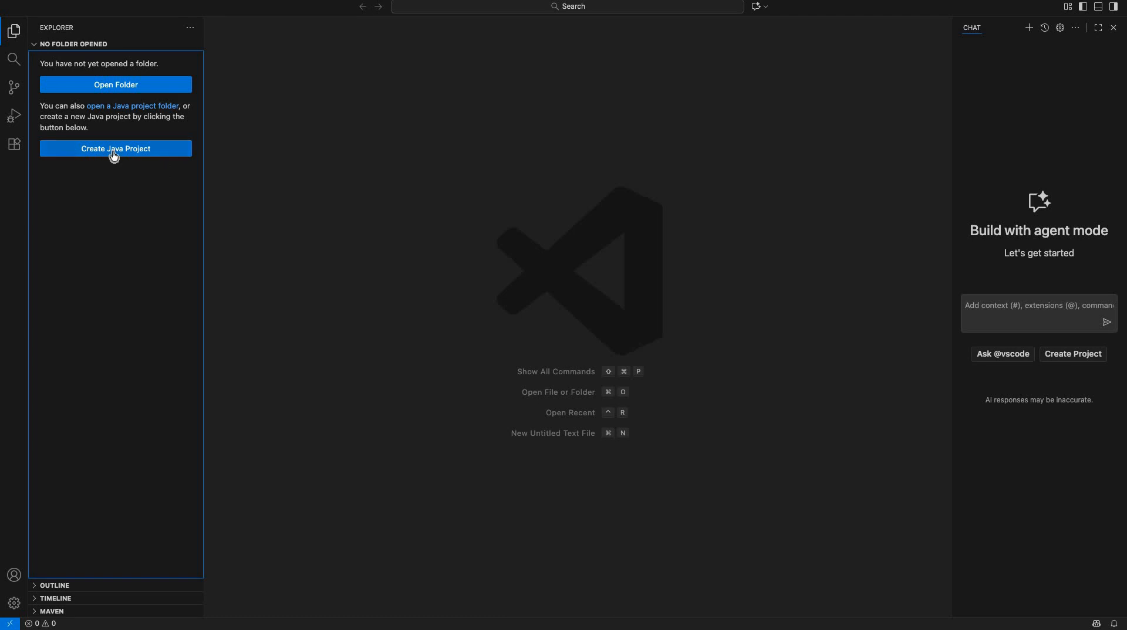
pyautogui.click(115, 149)
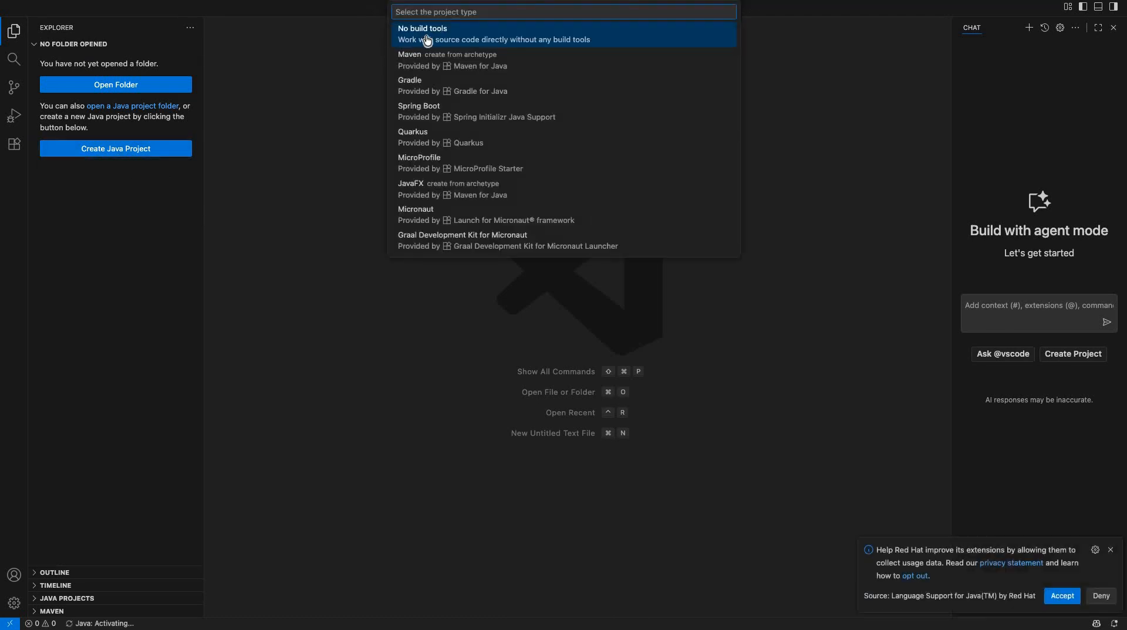
pyautogui.click(423, 34)
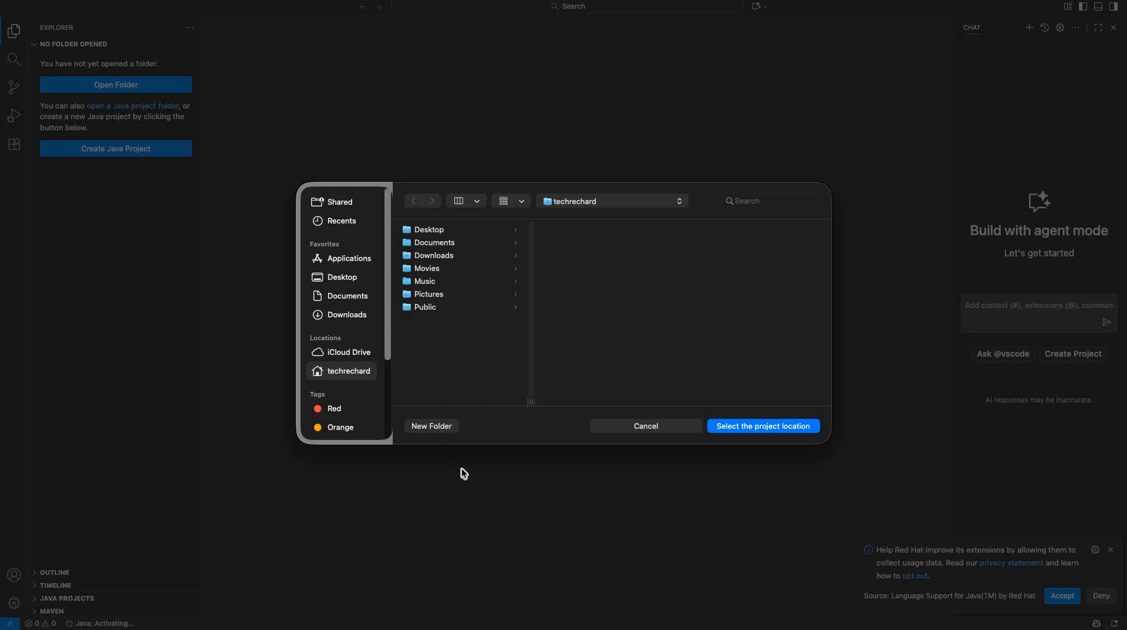
# Create a 'Java Projects' folder in the home folder to hold the project.
pyautogui.click(431, 426)
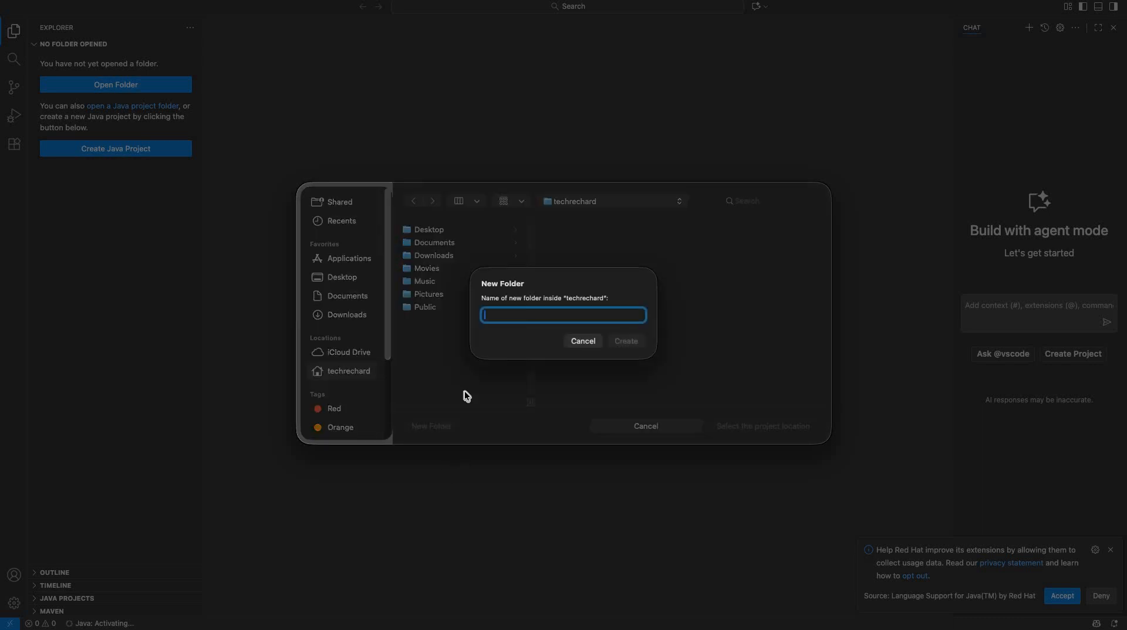
pyautogui.write('Java Proje')
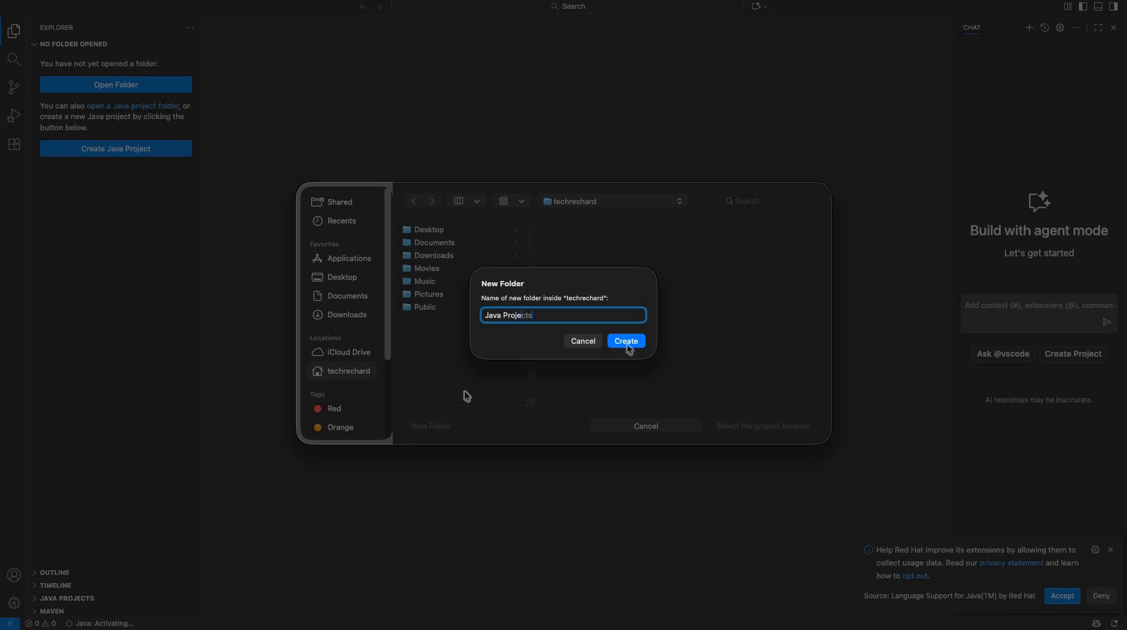
pyautogui.click(626, 341)
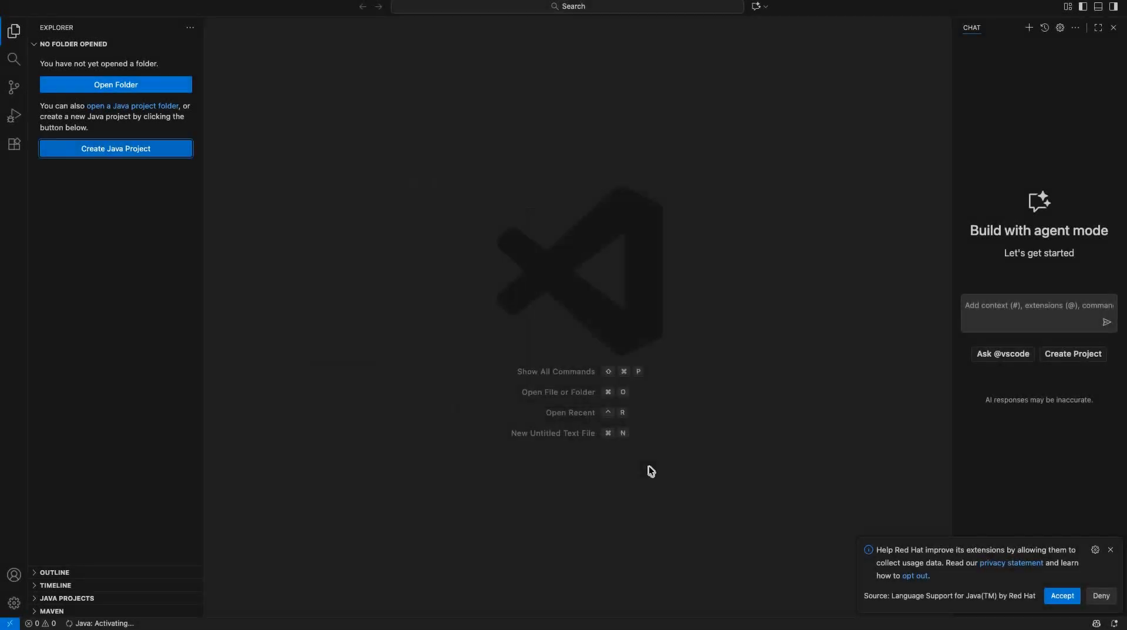
# Create the Java project named Helloworld in the Java Projects location.
pyautogui.click(115, 148)
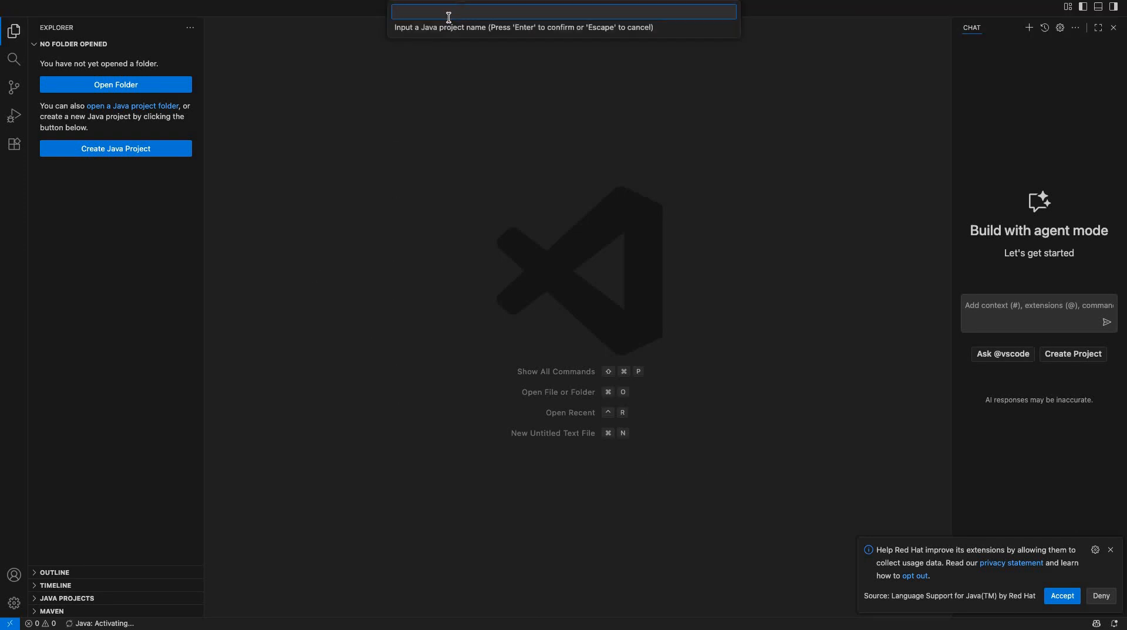
pyautogui.write('Hellow')
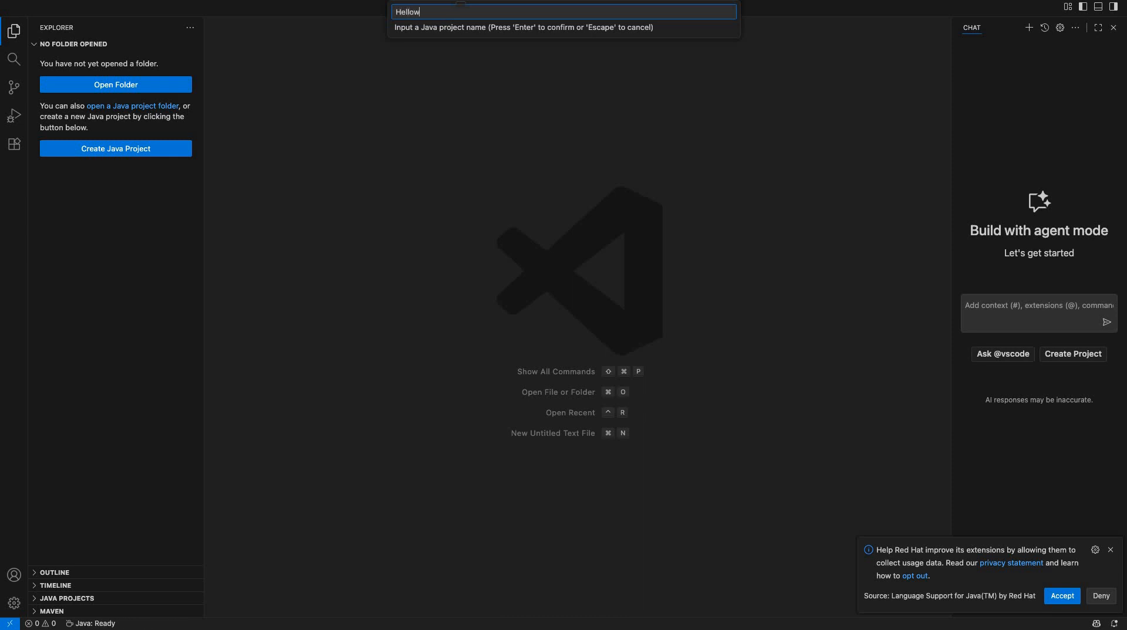
pyautogui.press('Enter')
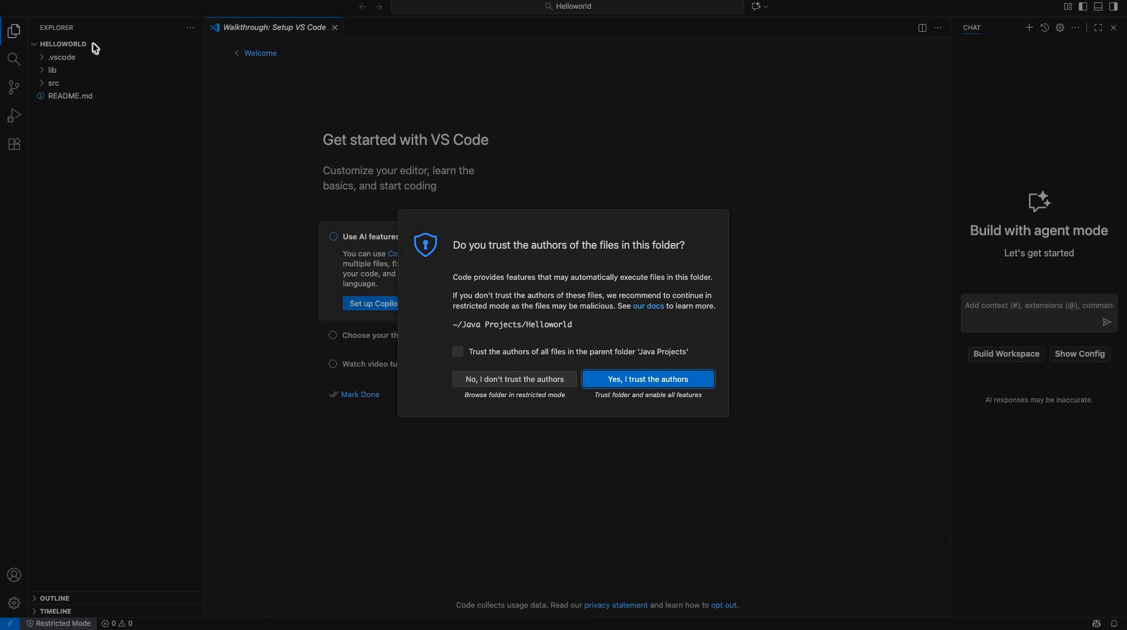
# Trust the authors of the parent Java Projects folder and expand src to reach App.java.
pyautogui.click(458, 351)
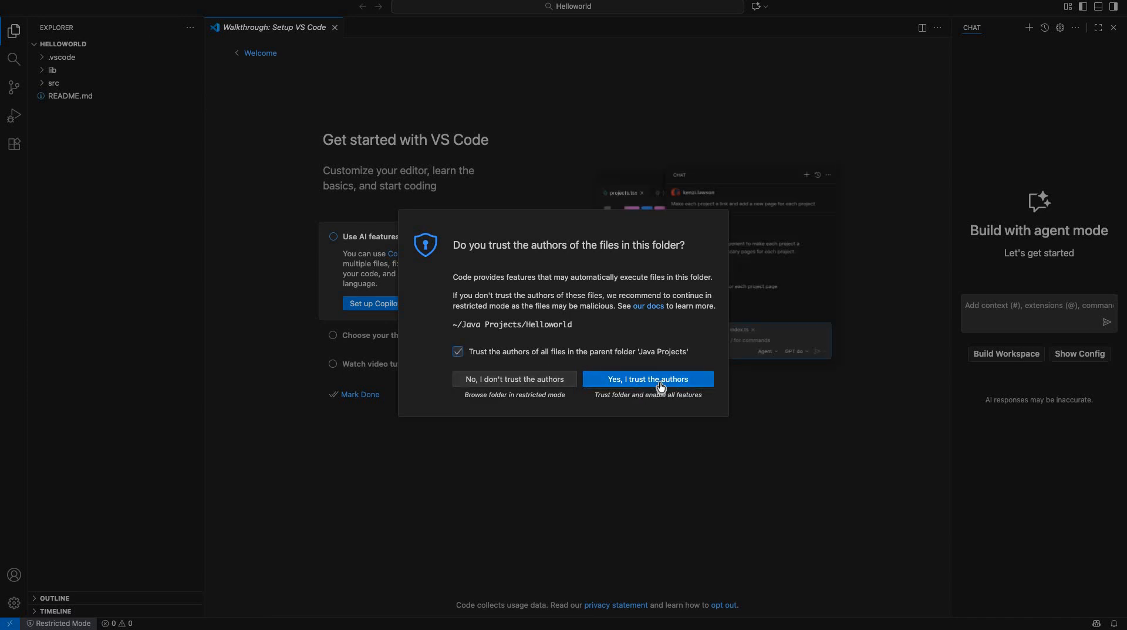
pyautogui.click(648, 379)
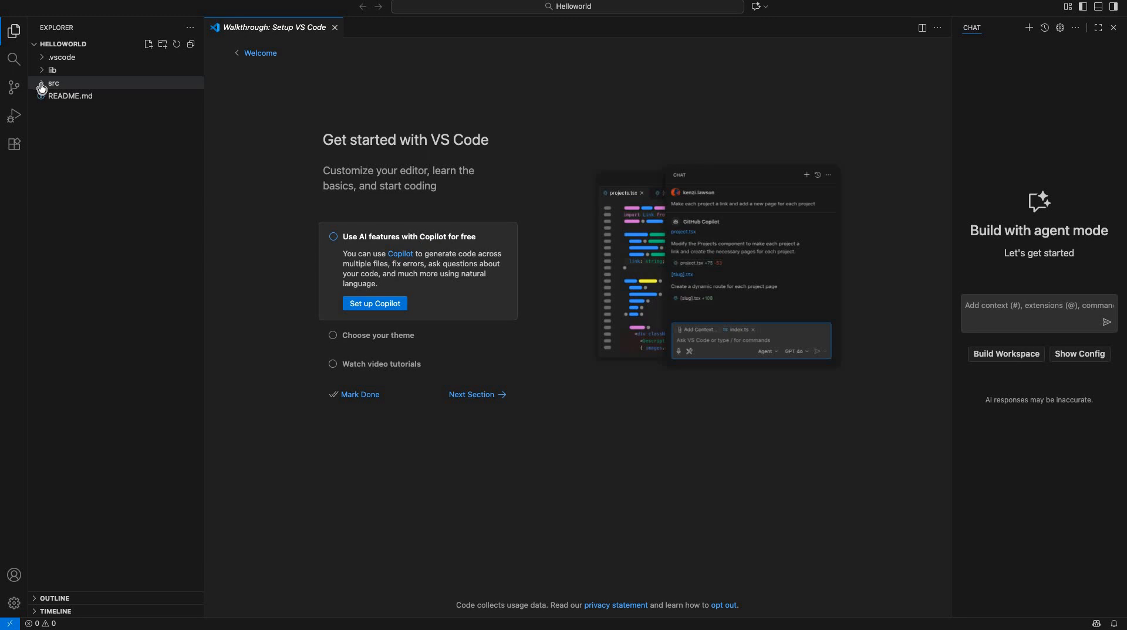
pyautogui.click(53, 83)
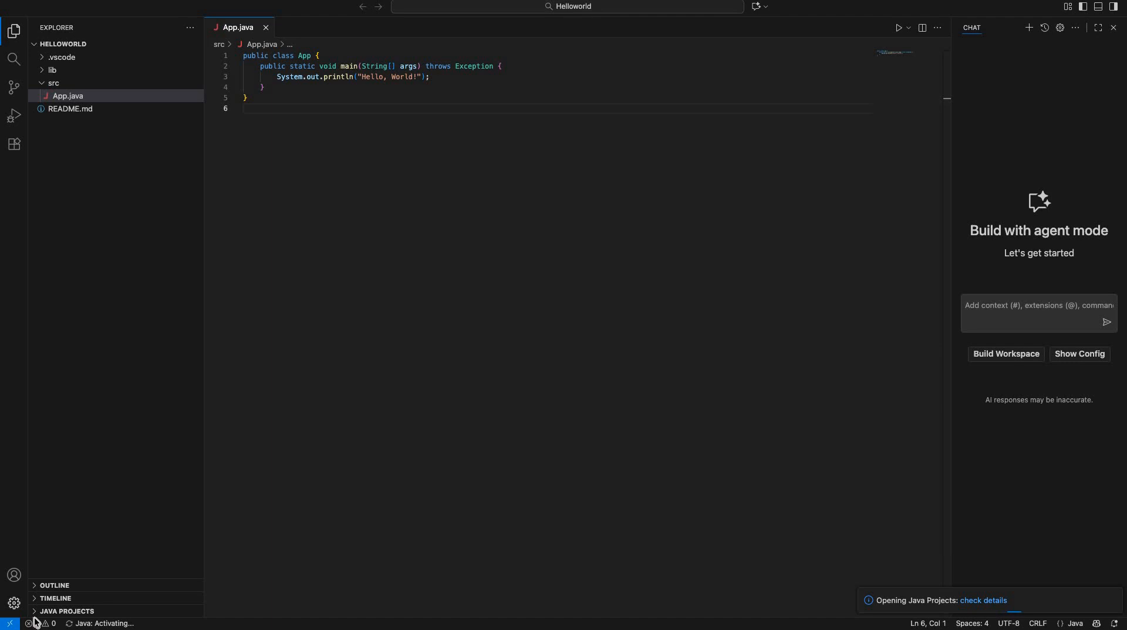
# Set Editor: Font Size to 18 in Settings, then return to App.java.
pyautogui.click(13, 603)
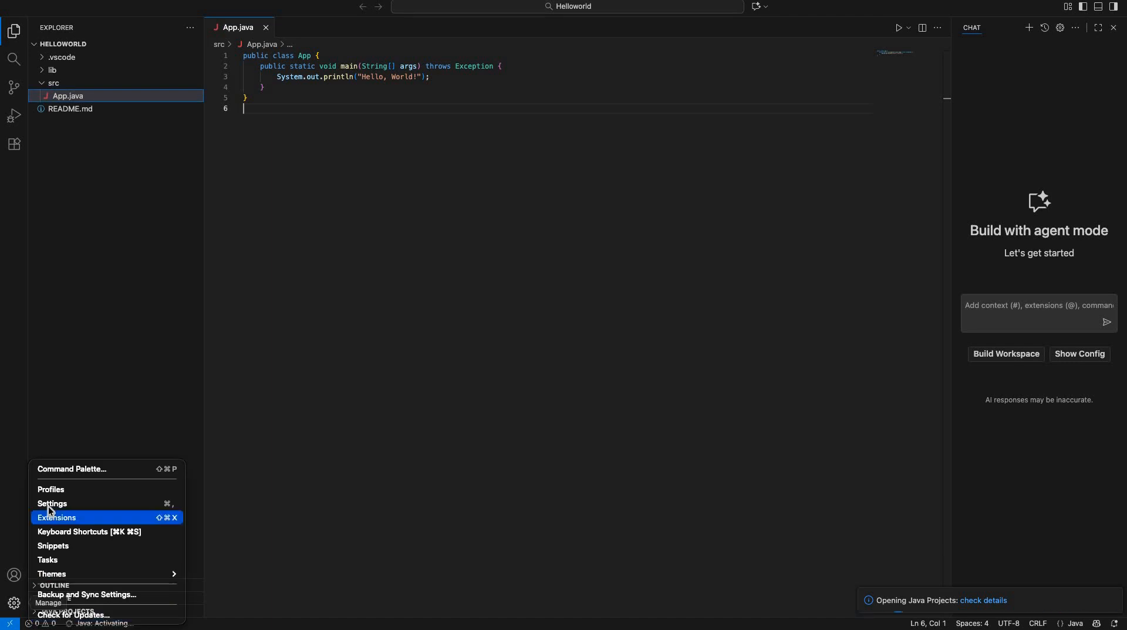
pyautogui.click(52, 503)
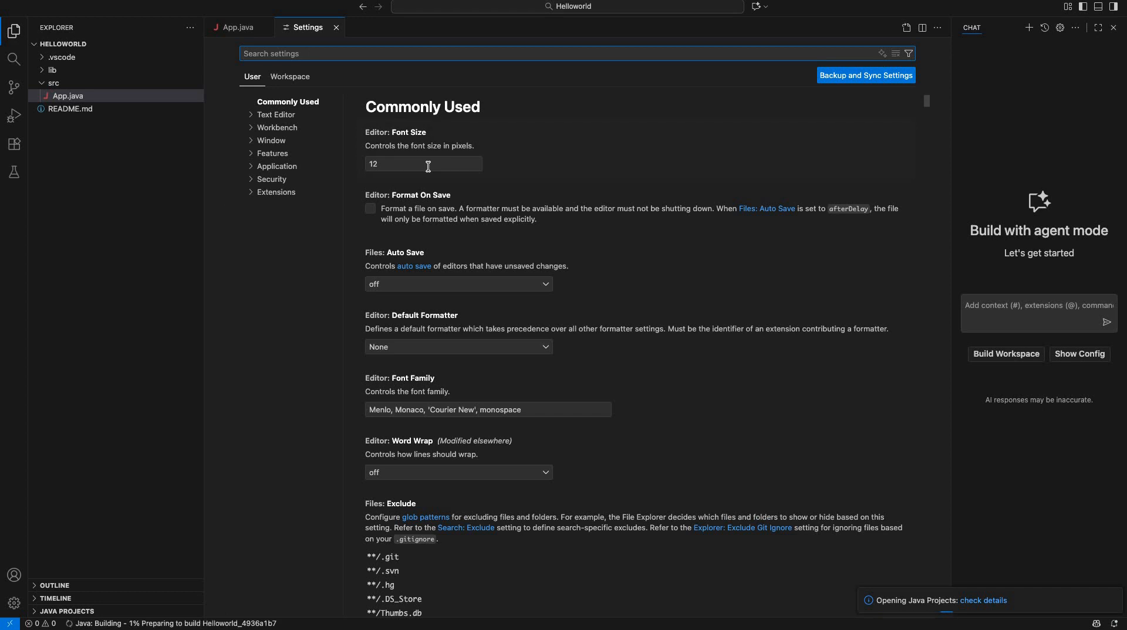
pyautogui.write('18')
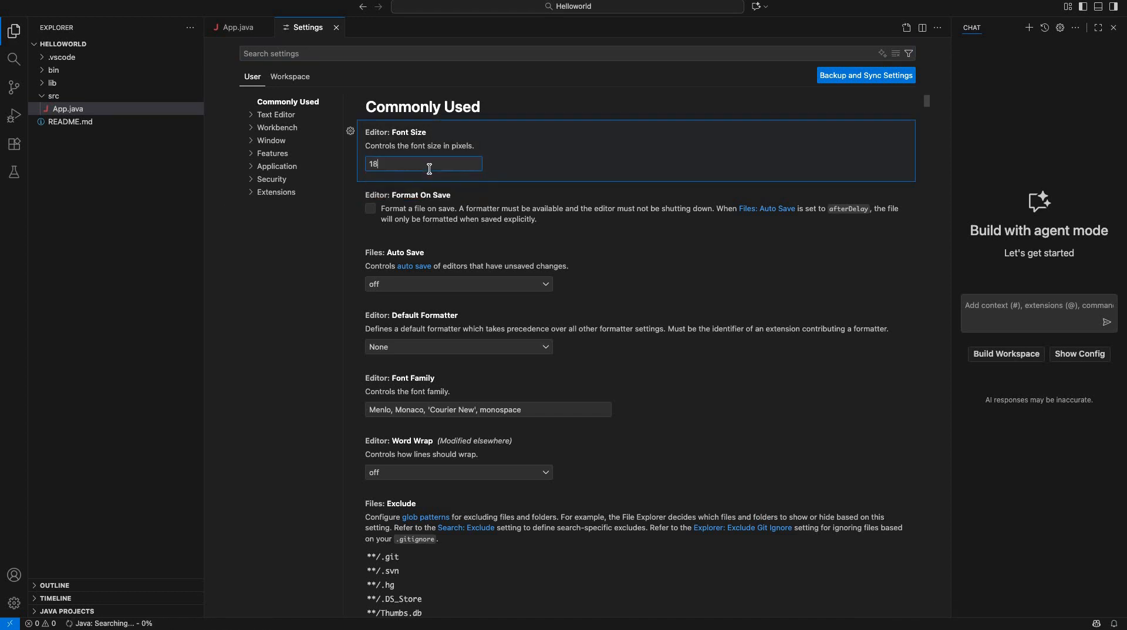
pyautogui.click(336, 27)
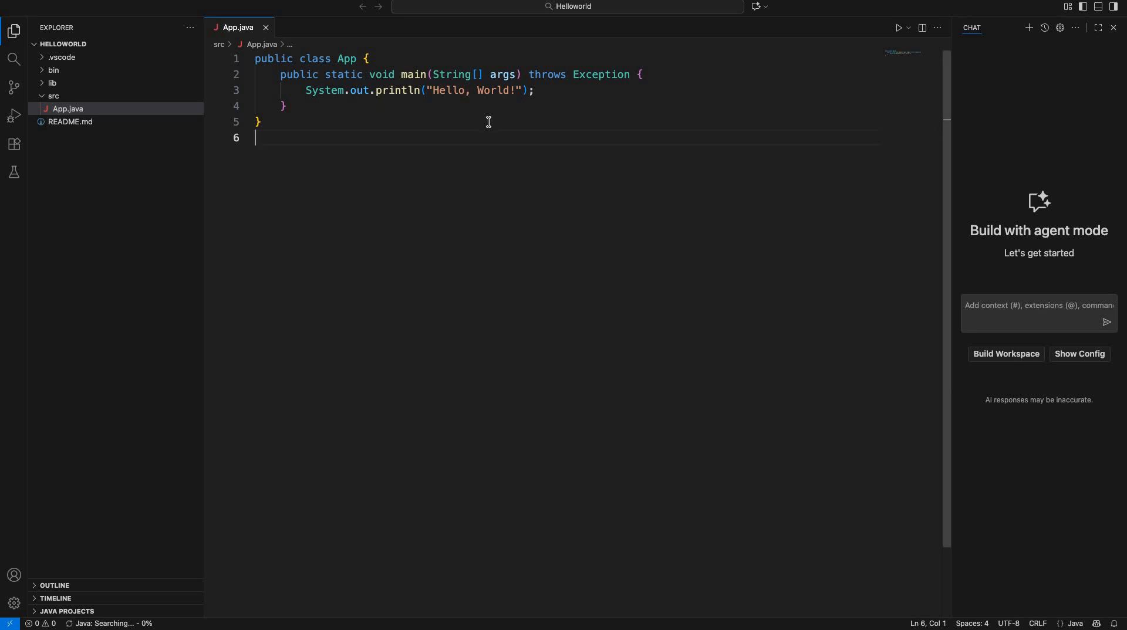
pyautogui.moveTo(461, 135)
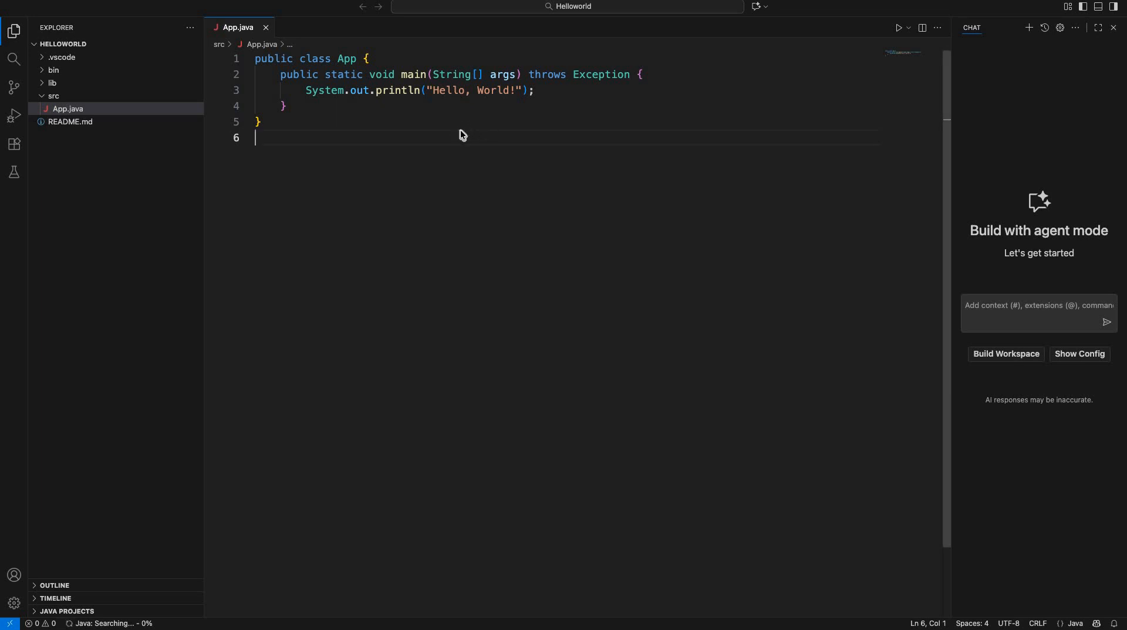
# Run App.java with Run Java from the editor context menu and highlight the Hello, World! output.
pyautogui.rightClick(463, 135)
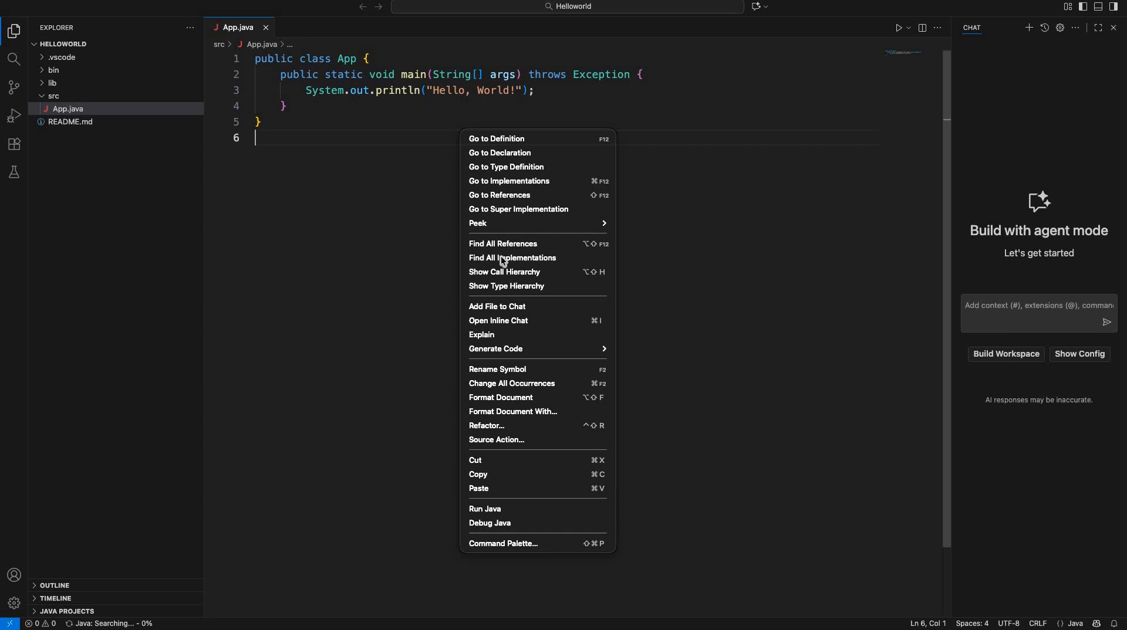
pyautogui.moveTo(481, 509)
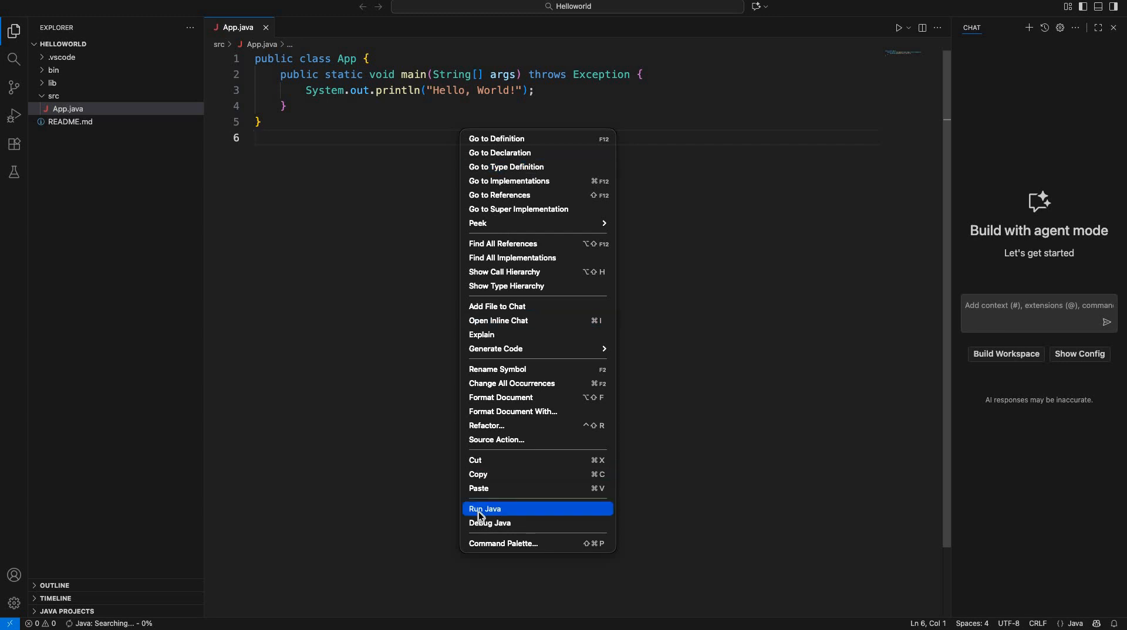
pyautogui.click(484, 509)
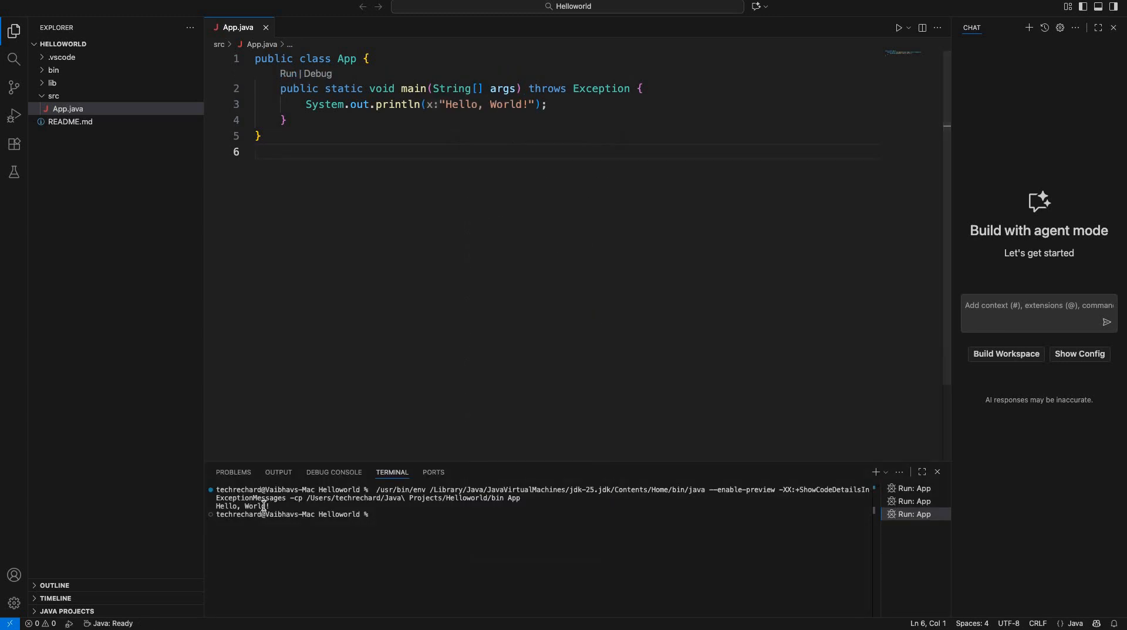
pyautogui.doubleClick(237, 506)
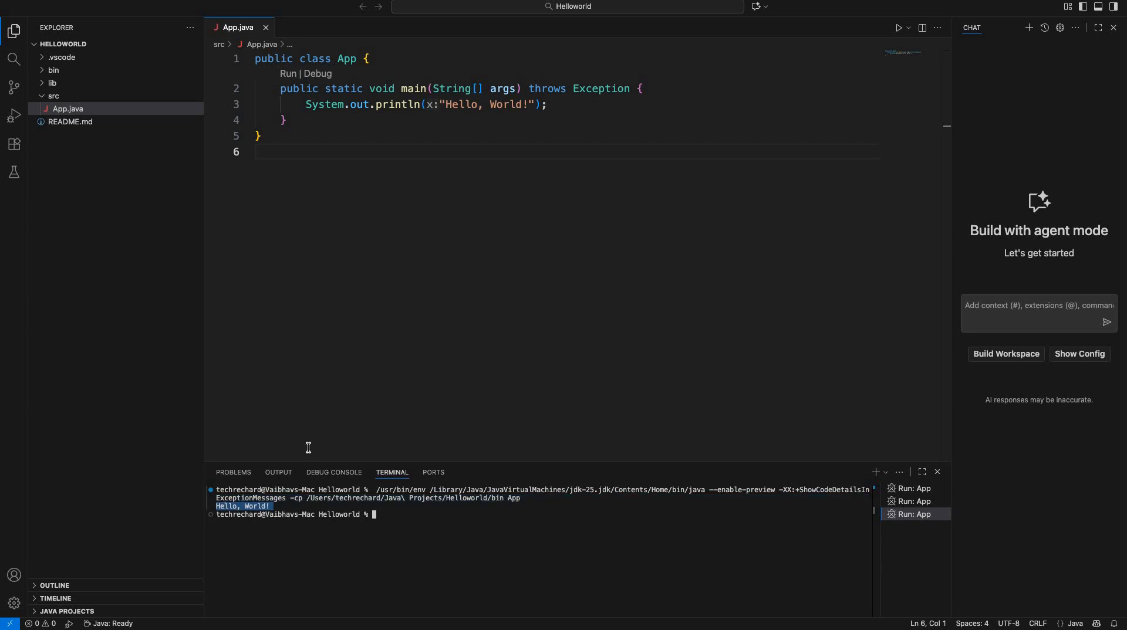
pyautogui.moveTo(421, 274)
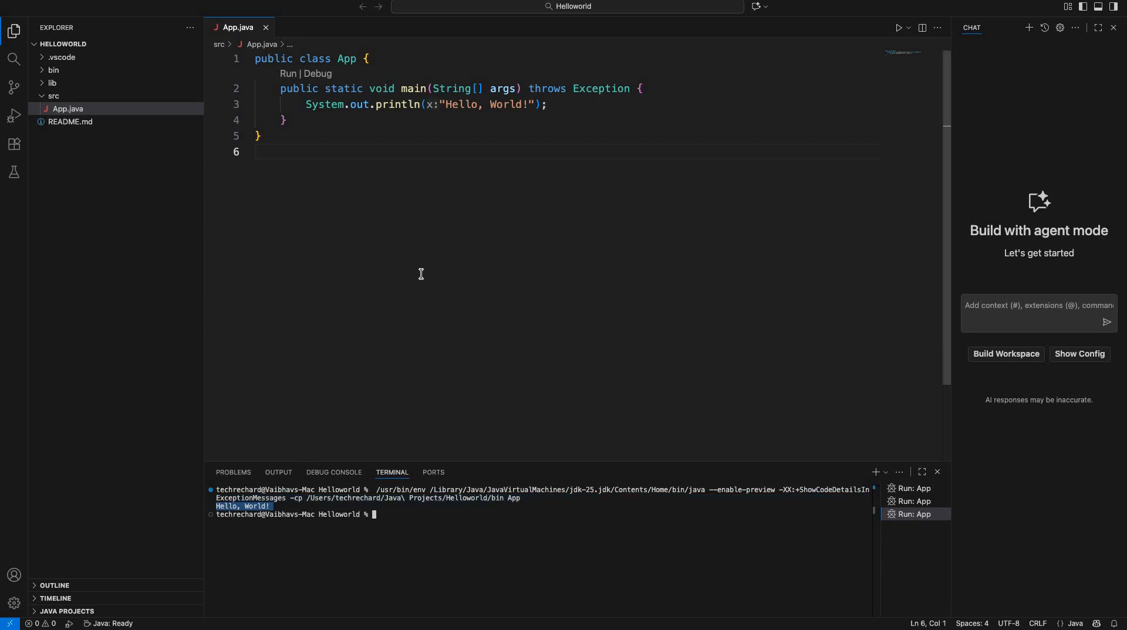